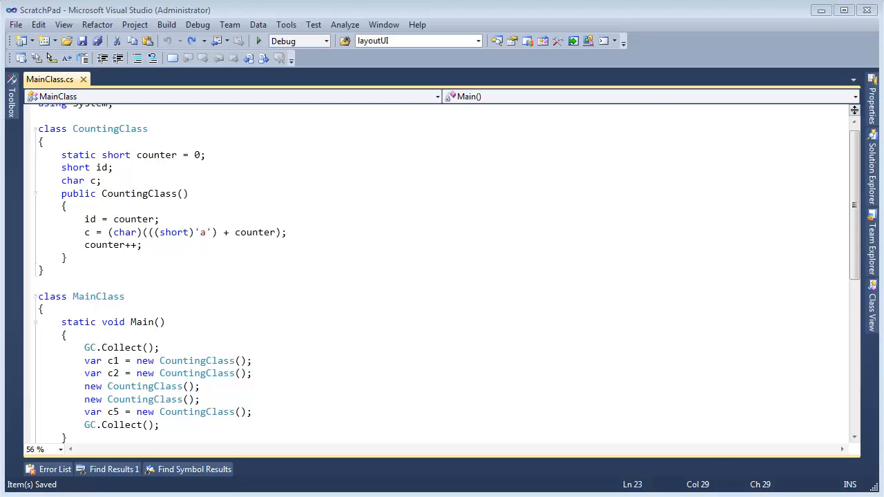
pyautogui.moveTo(351, 166)
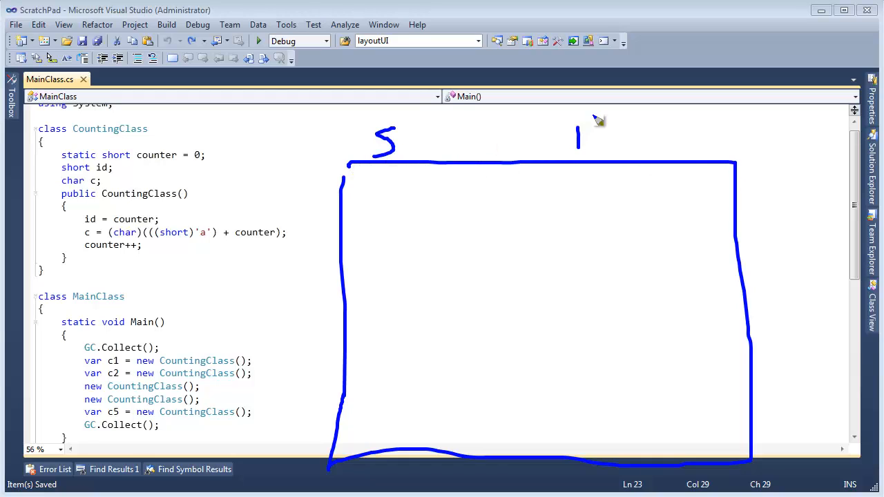
# Step: Draw a dividing line in the sketch and stack a column of object boxes on the H side
pyautogui.moveTo(452, 166); pyautogui.dragTo(446, 453)
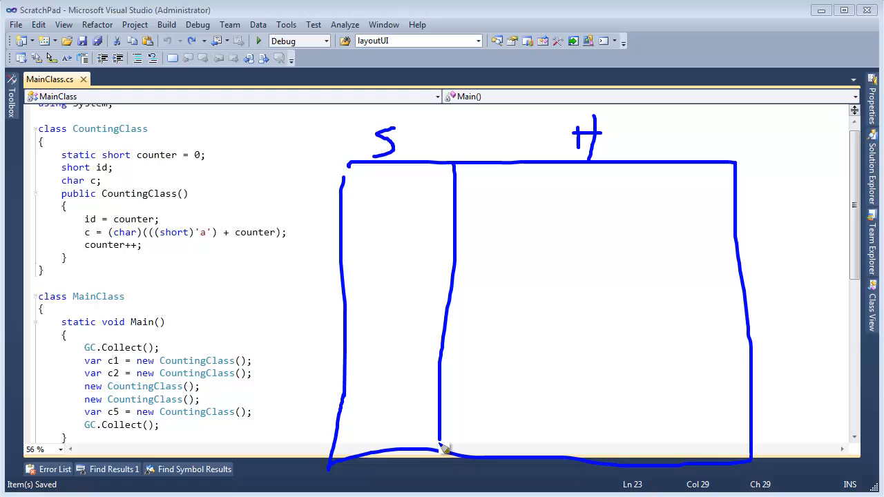
pyautogui.moveTo(445, 452); pyautogui.dragTo(456, 425)
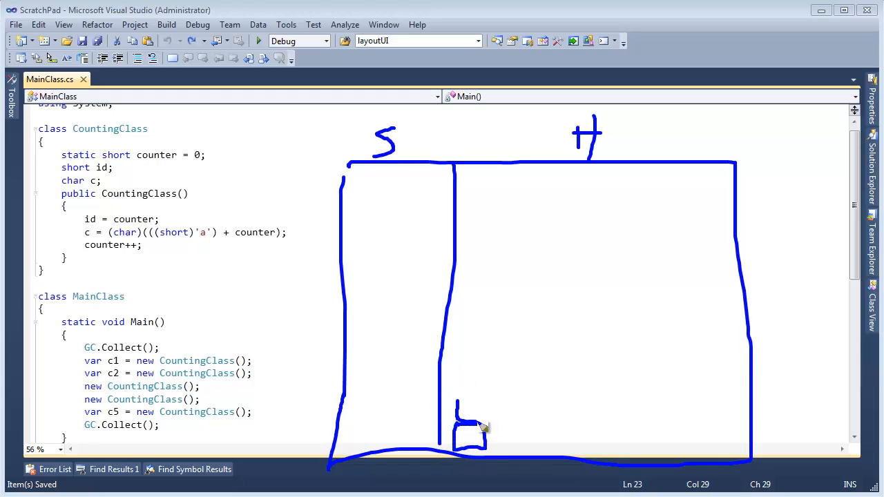
pyautogui.moveTo(484, 428); pyautogui.dragTo(453, 373)
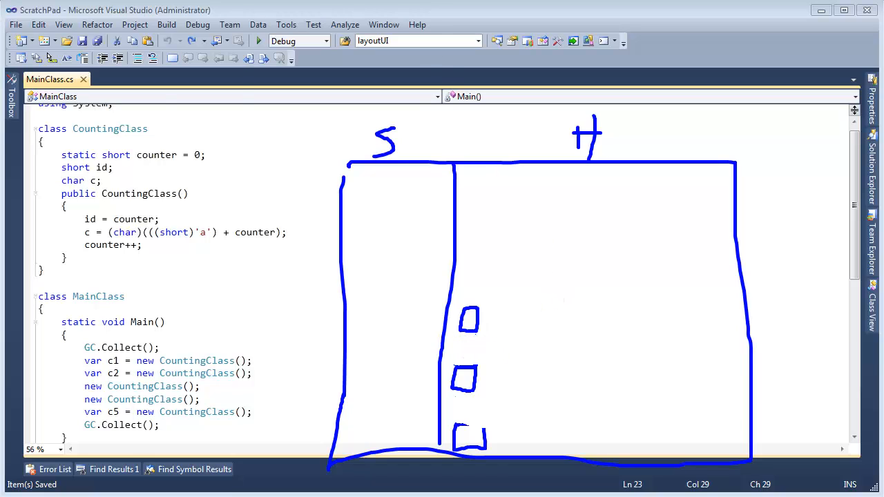
pyautogui.moveTo(484, 323)
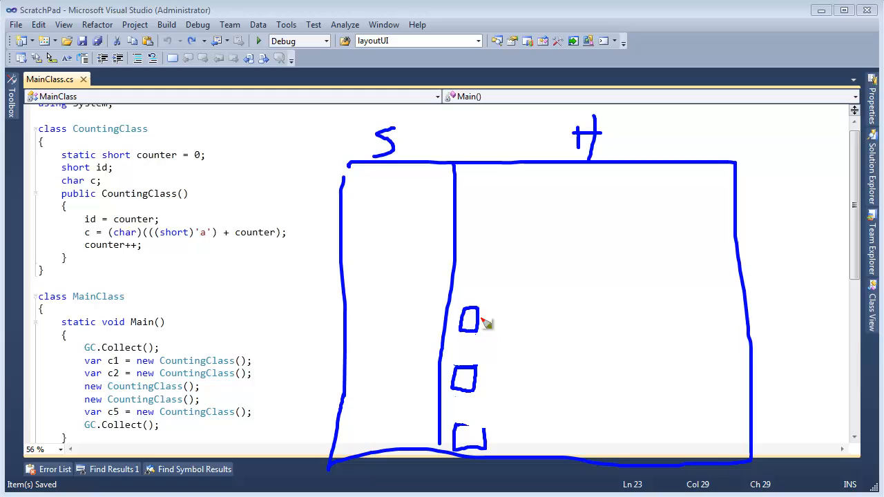
pyautogui.moveTo(469, 335); pyautogui.dragTo(463, 418)
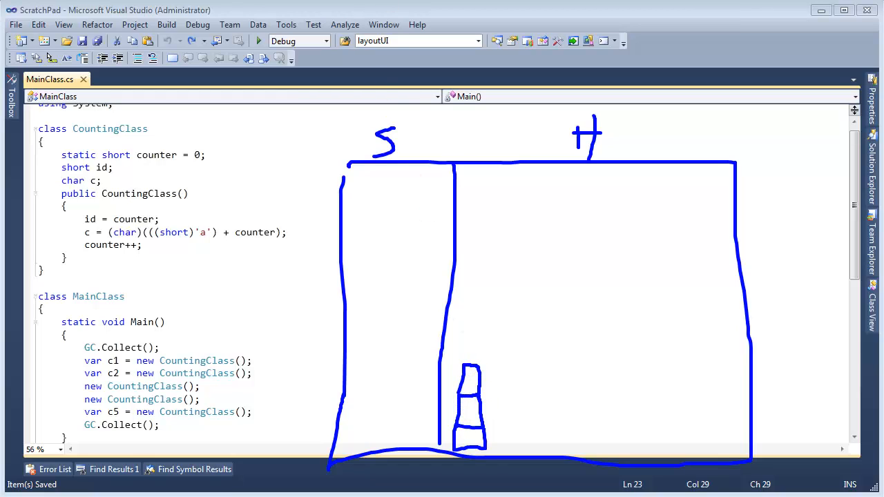
# Step: Point an arrow at S, write LIFO, and pile item boxes at the bottom of the stack side
pyautogui.moveTo(335, 149); pyautogui.dragTo(352, 149)
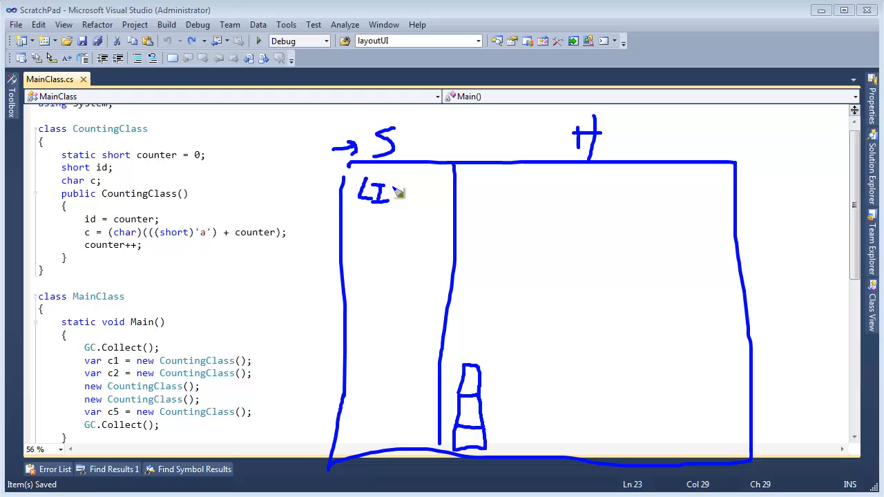
pyautogui.moveTo(397, 194); pyautogui.dragTo(424, 193)
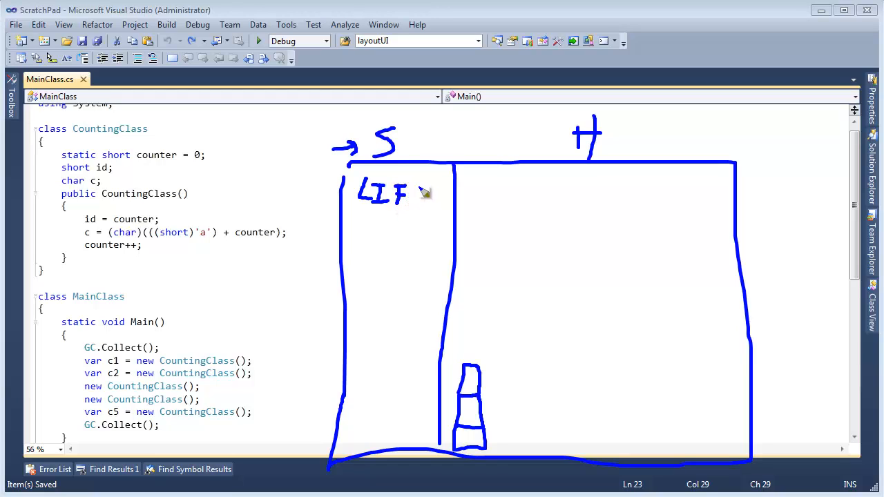
pyautogui.moveTo(415, 187); pyautogui.dragTo(425, 204)
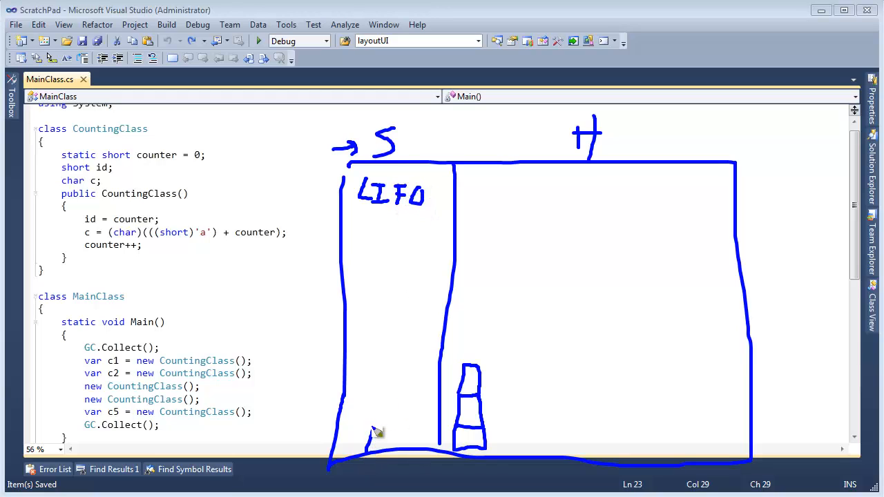
pyautogui.moveTo(376, 436); pyautogui.dragTo(390, 411)
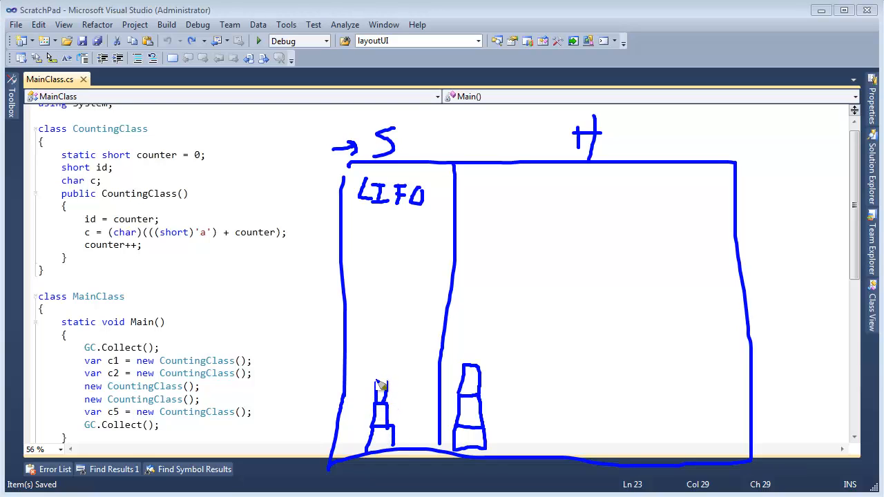
pyautogui.moveTo(381, 387); pyautogui.dragTo(381, 359)
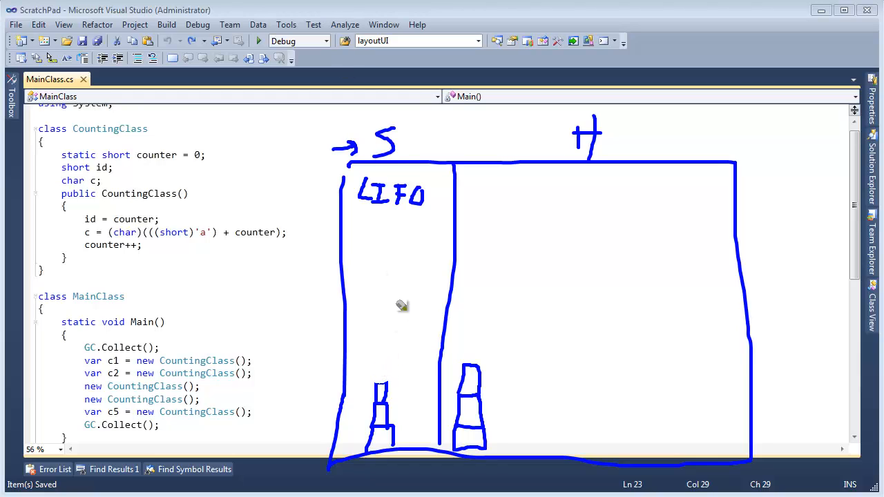
pyautogui.moveTo(371, 387)
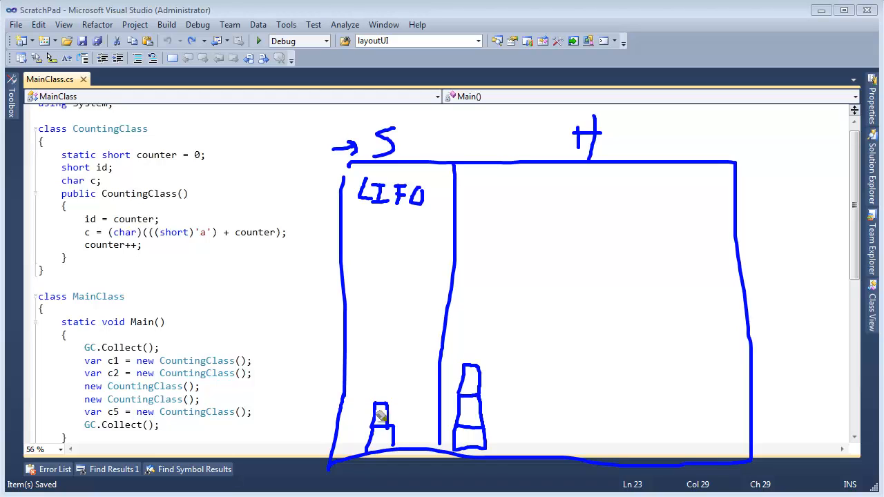
pyautogui.moveTo(377, 414)
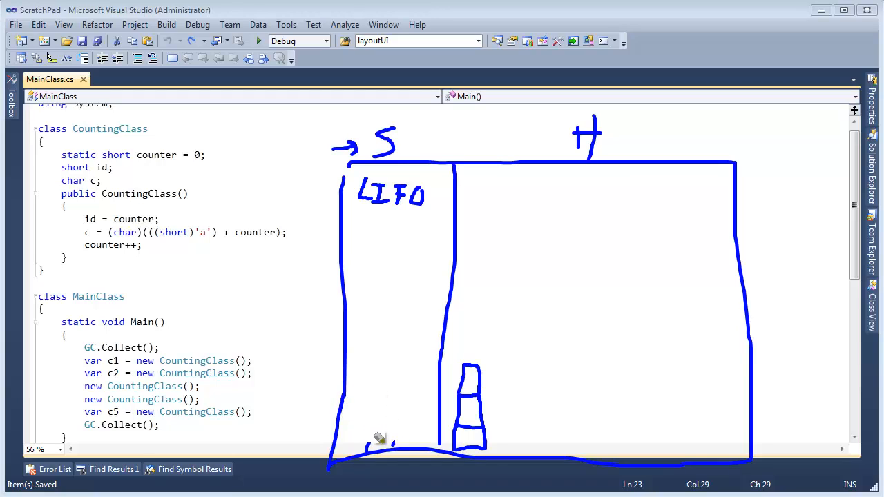
pyautogui.moveTo(347, 315)
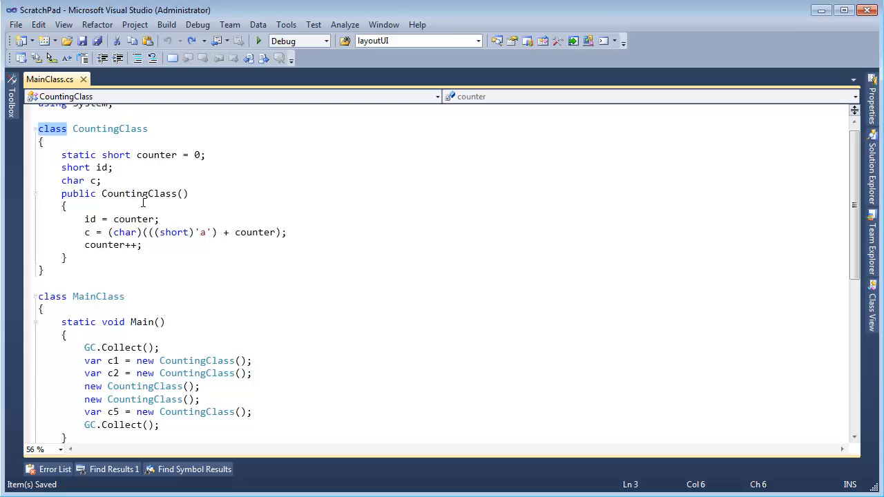
# Step: Change CountingClass to a struct, assign the new instances to c3 and c4, and build
pyautogui.write('struct')
pyautogui.click(120, 386)
pyautogui.write('var ')
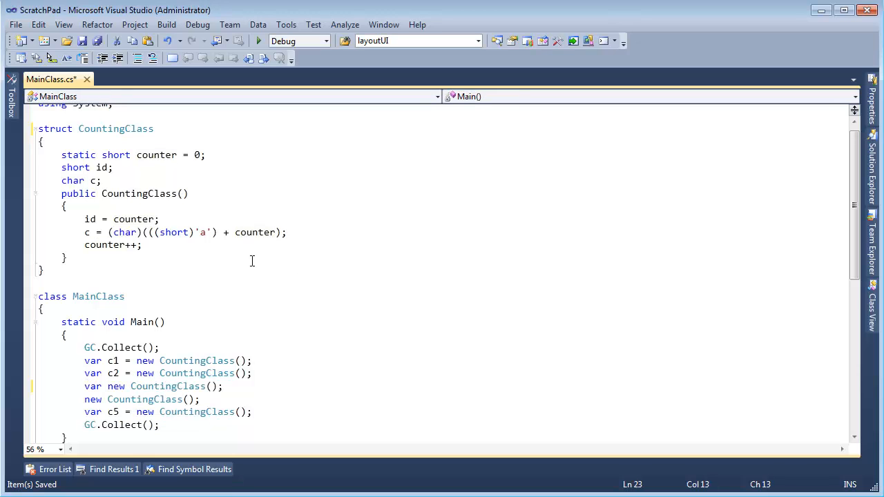
pyautogui.write('c3 =')
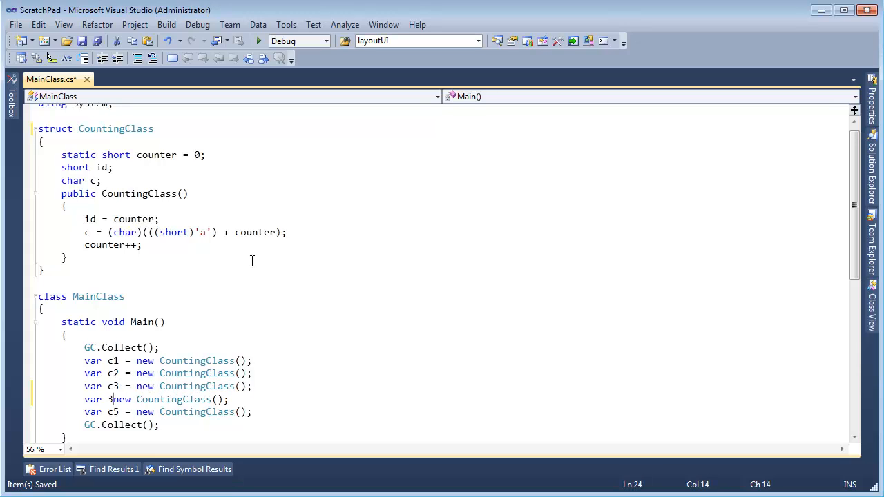
pyautogui.write('c4 =')
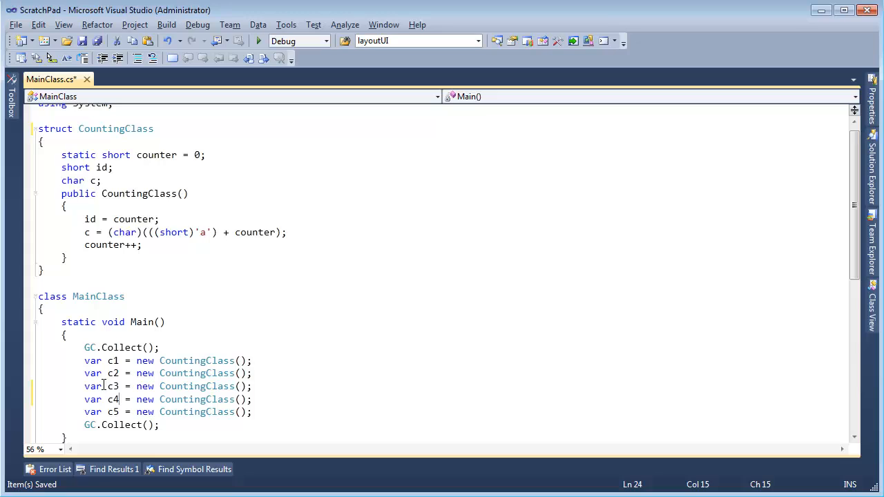
pyautogui.doubleClick(112, 400)
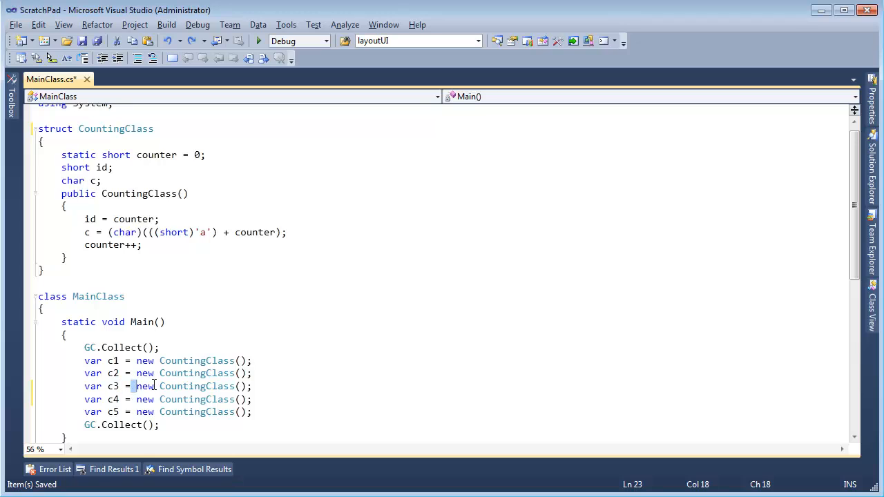
pyautogui.press('Backspace')
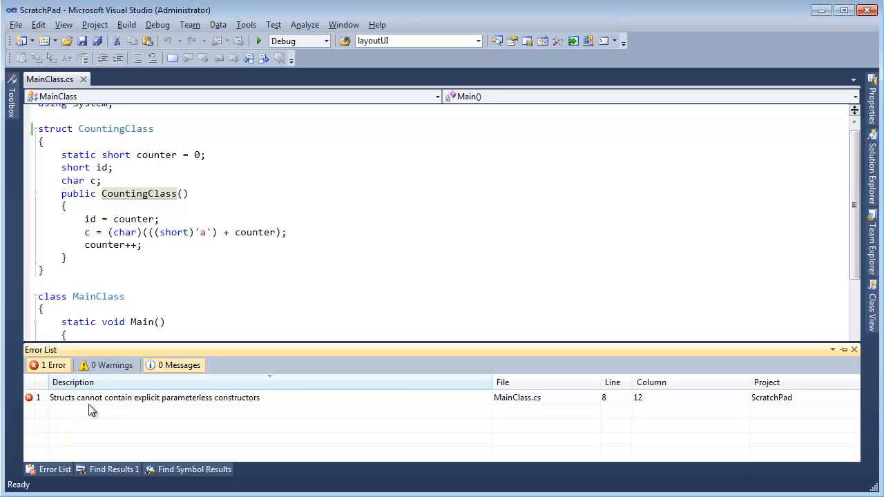
pyautogui.moveTo(193, 409)
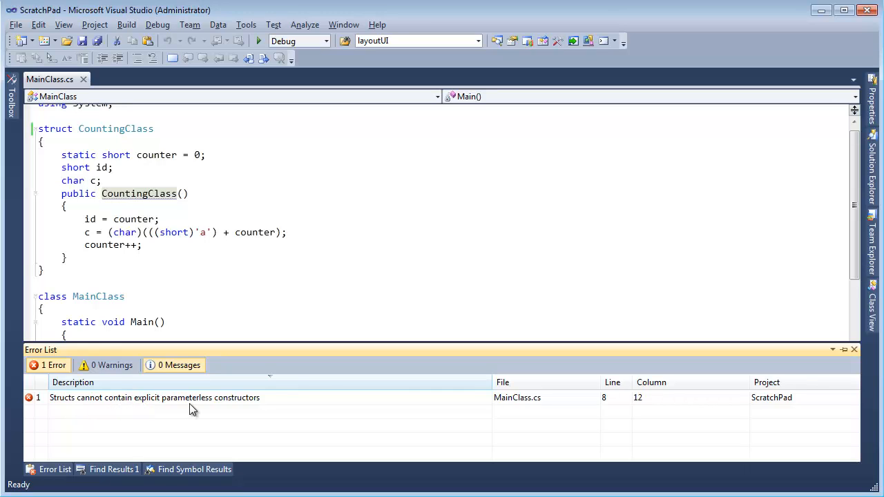
pyautogui.moveTo(207, 407)
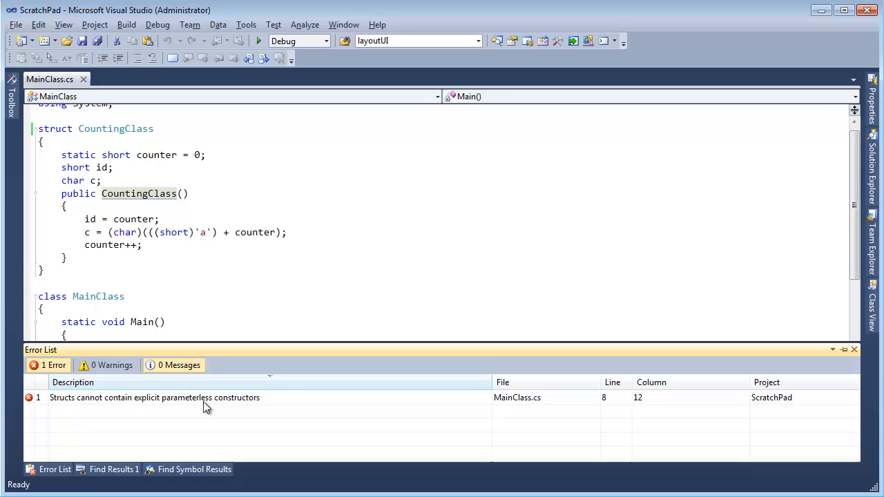
pyautogui.moveTo(222, 406)
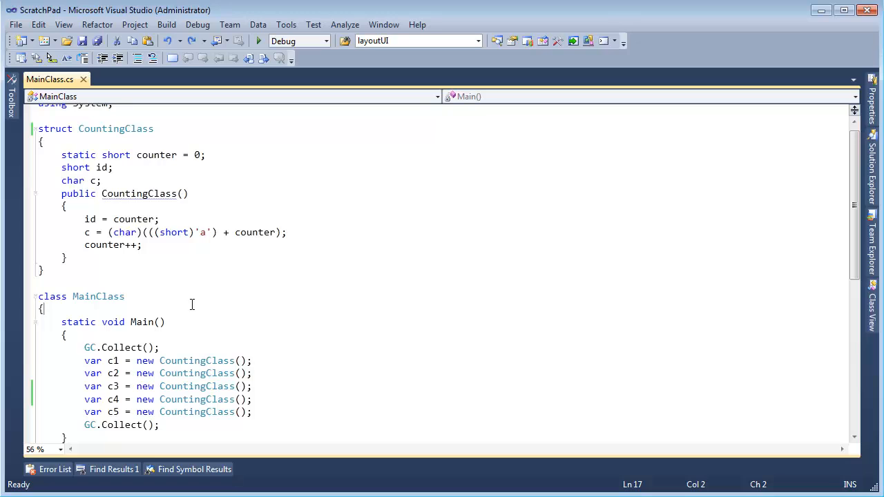
pyautogui.moveTo(68, 197)
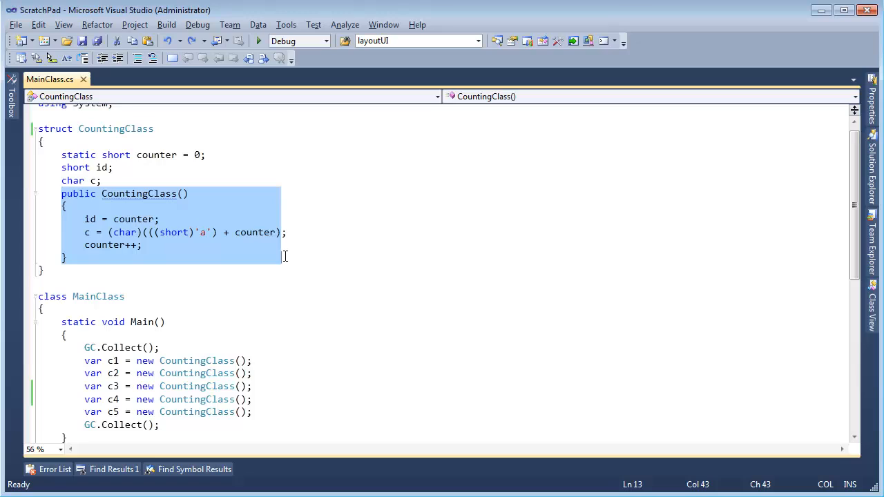
pyautogui.moveTo(238, 259)
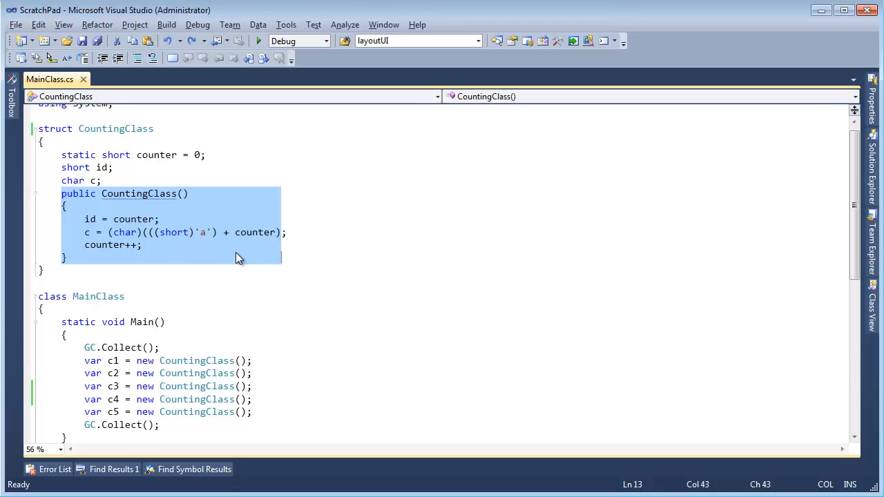
# Step: Add an 'int hack' constructor parameter and pass 1 to each CountingClass construction
pyautogui.click(126, 206)
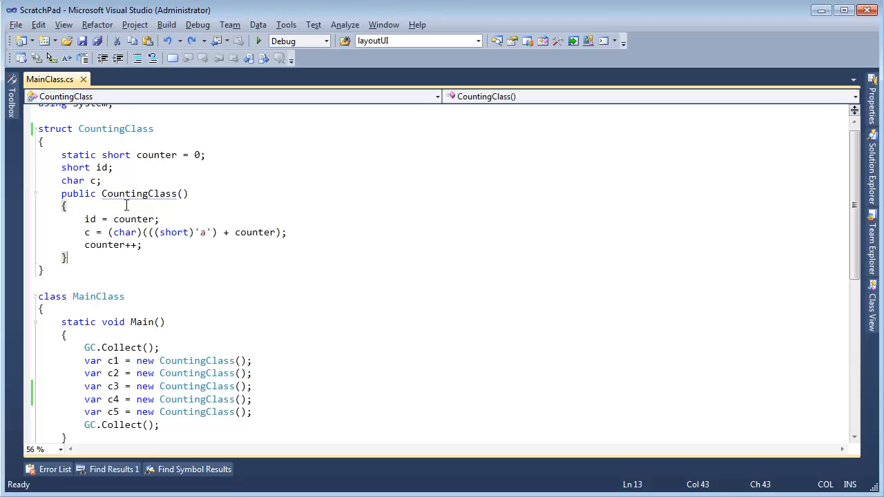
pyautogui.doubleClick(138, 194)
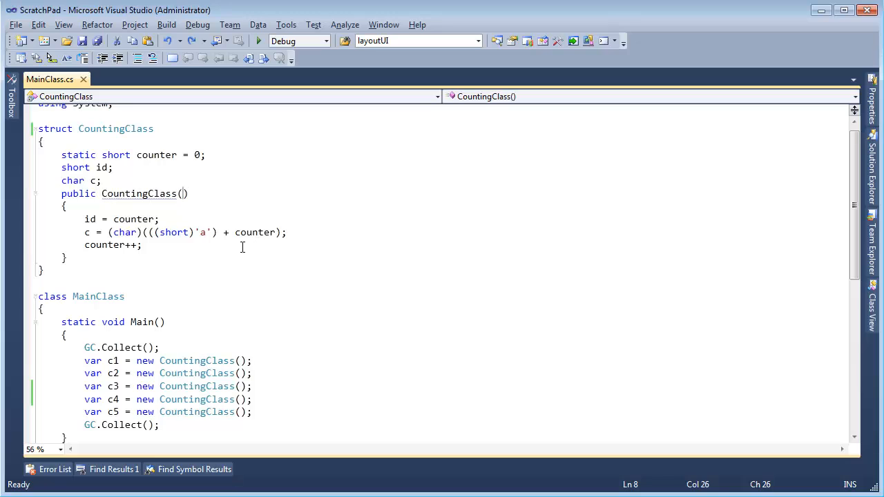
pyautogui.write('int hack')
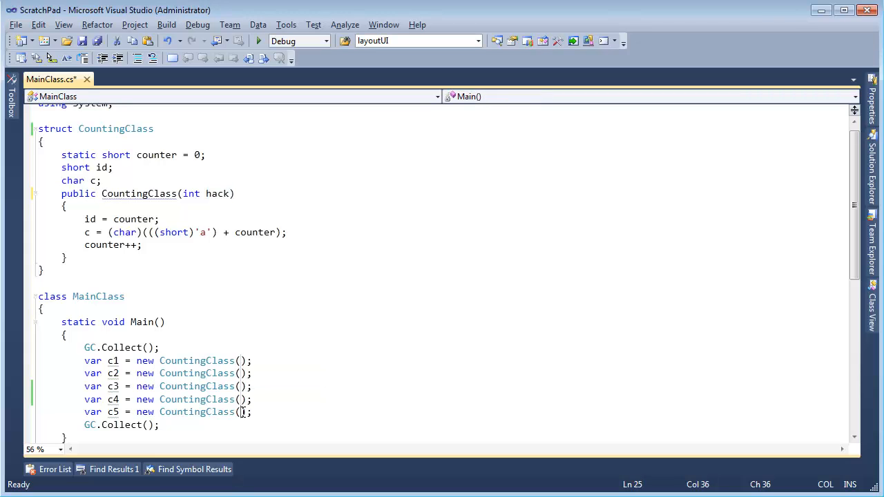
pyautogui.write('1')
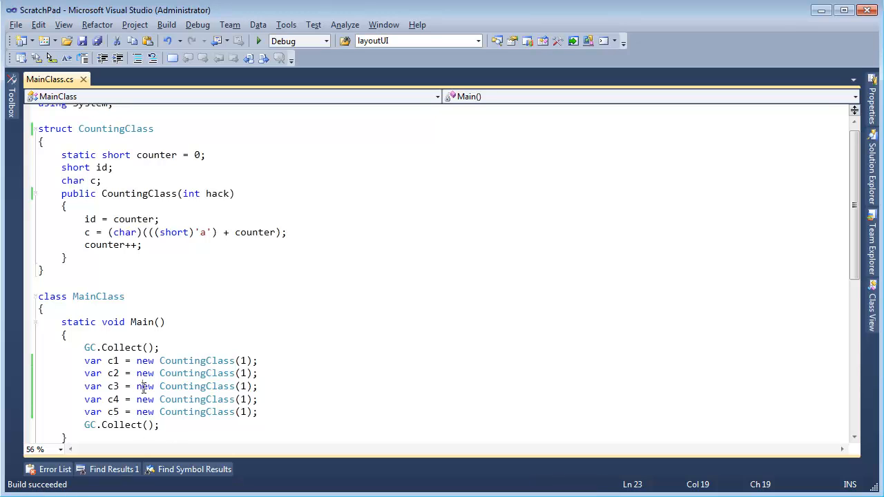
# Step: Set the toolbar's solution configuration dropdown to Release
pyautogui.scroll(-3)
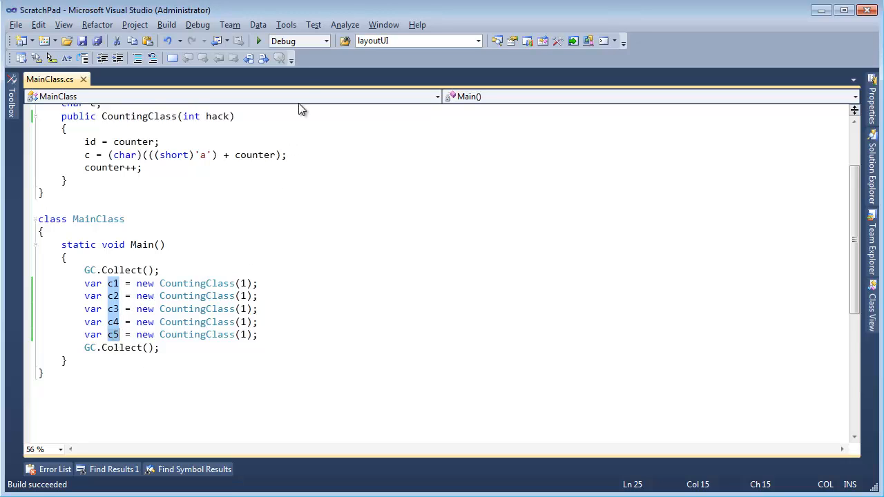
pyautogui.click(324, 40)
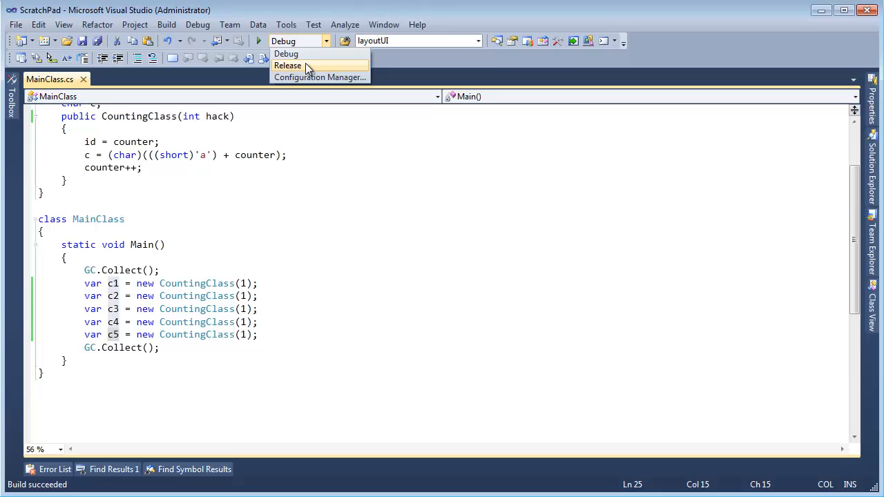
pyautogui.click(287, 65)
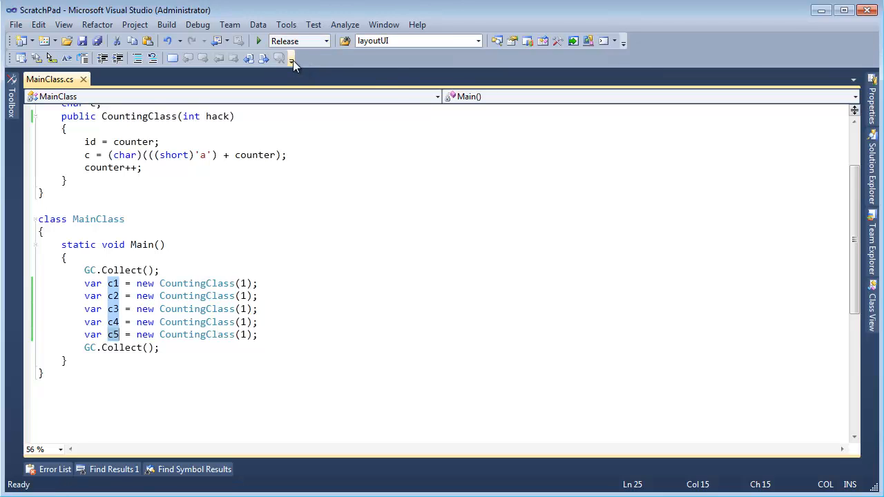
pyautogui.moveTo(291, 59)
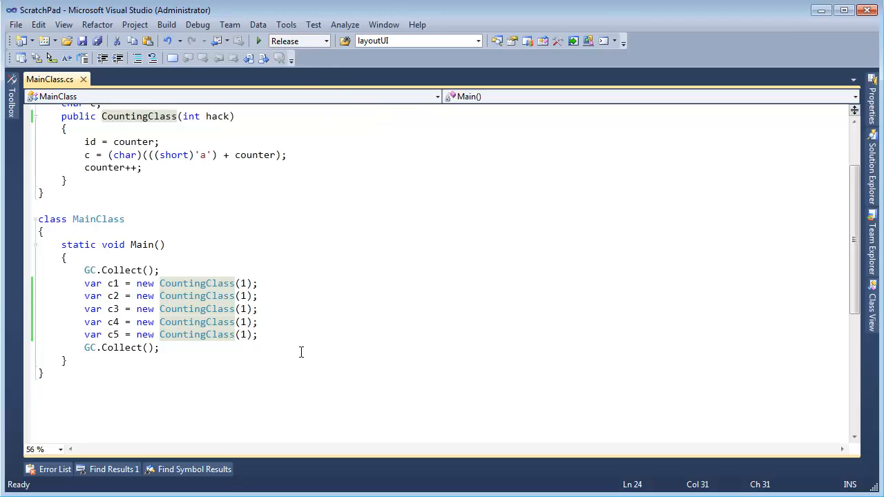
pyautogui.scroll(3)
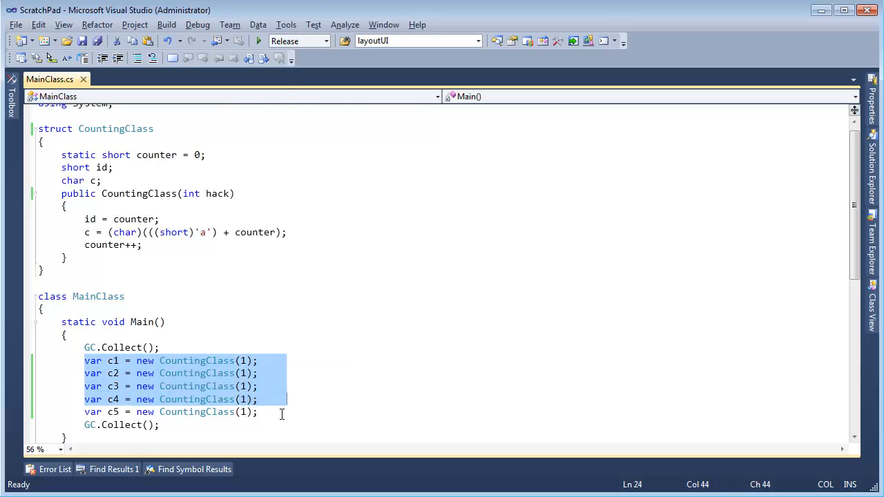
pyautogui.click(269, 412)
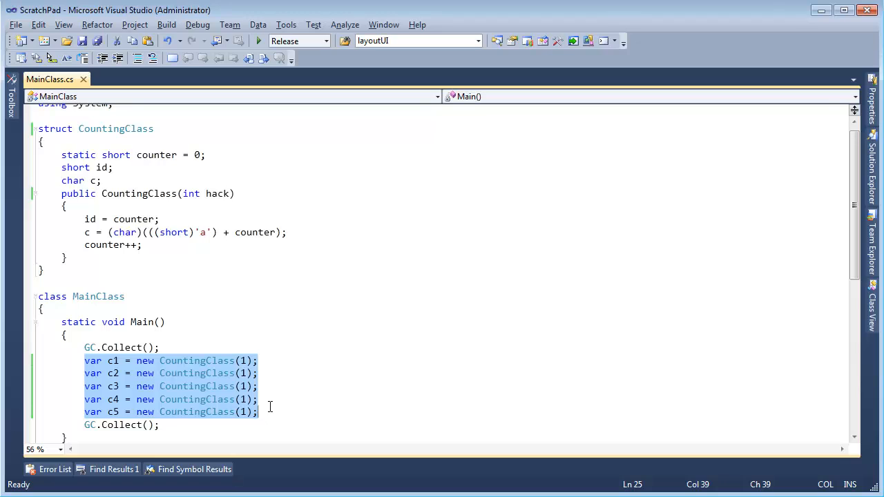
pyautogui.click(119, 373)
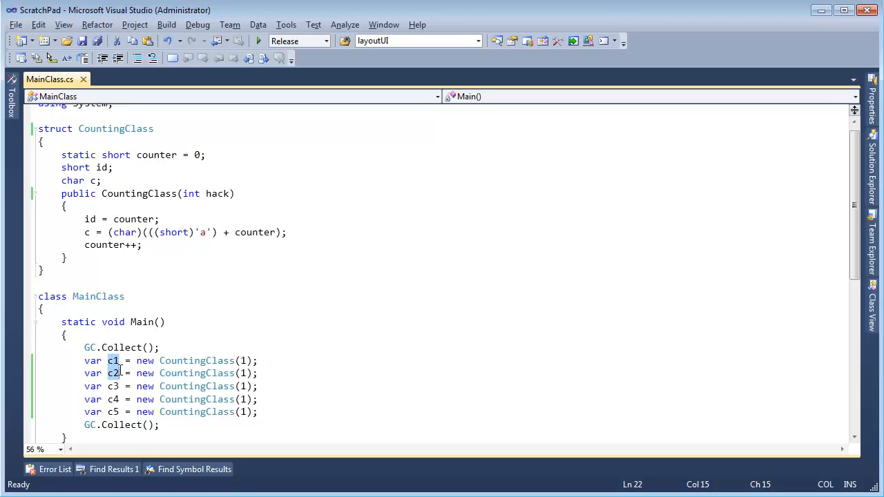
pyautogui.click(119, 412)
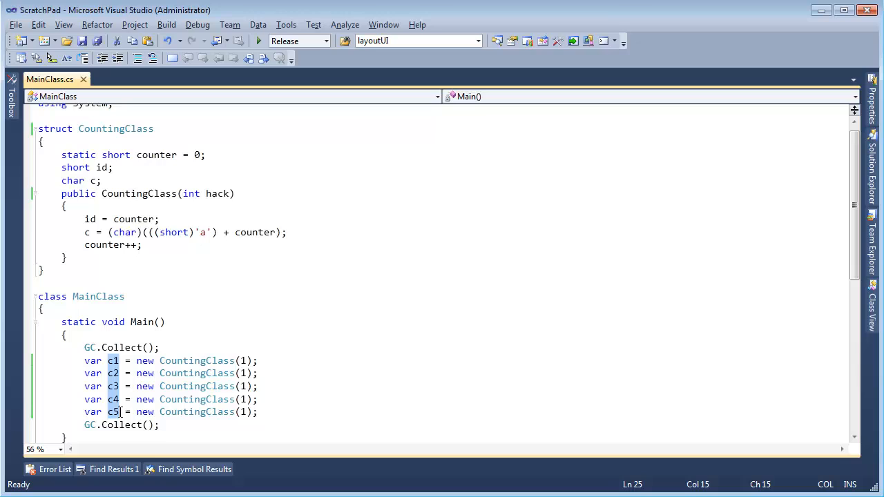
pyautogui.moveTo(114, 411)
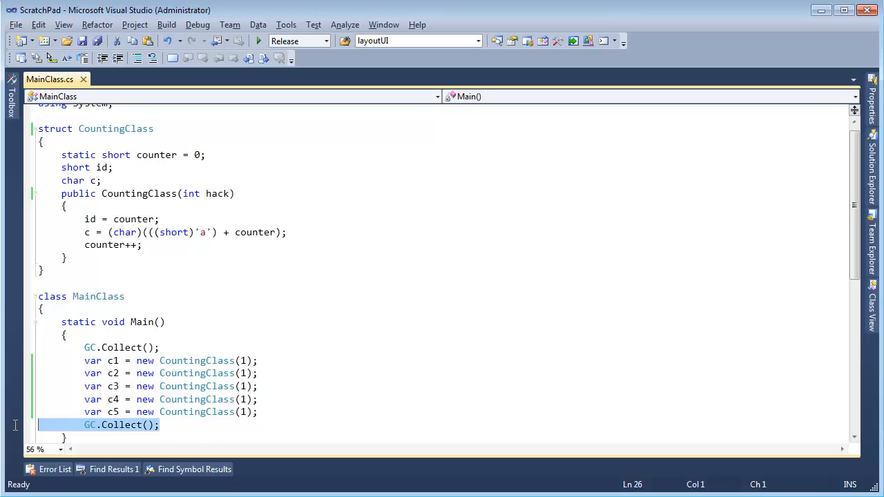
pyautogui.moveTo(196, 412)
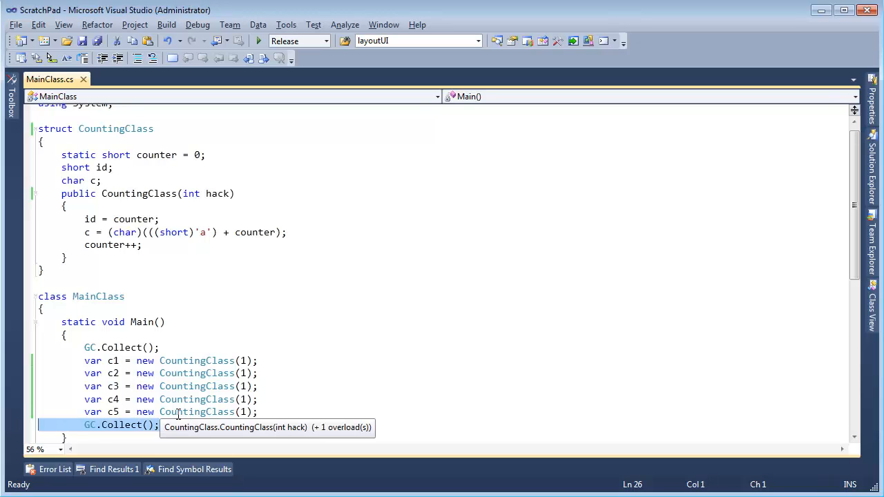
# Step: Start debugging, close Disassembly, restore the Registers view, and select the EBP value
pyautogui.press('F5')
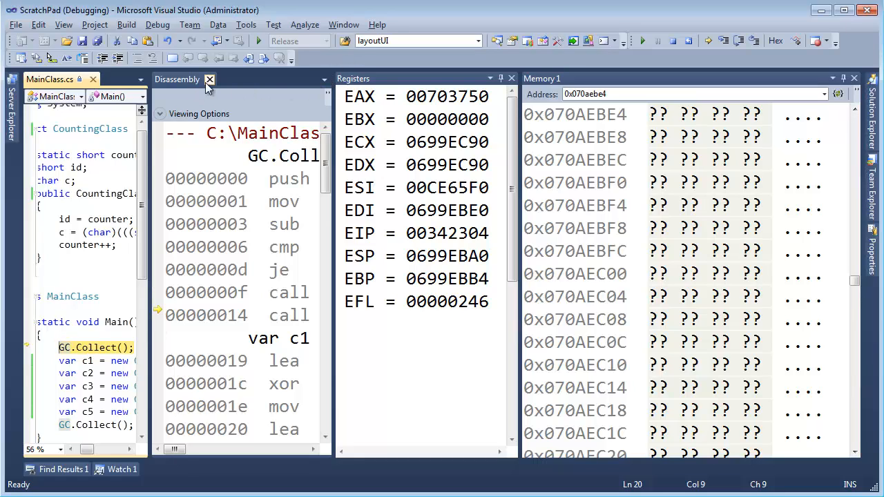
pyautogui.click(210, 79)
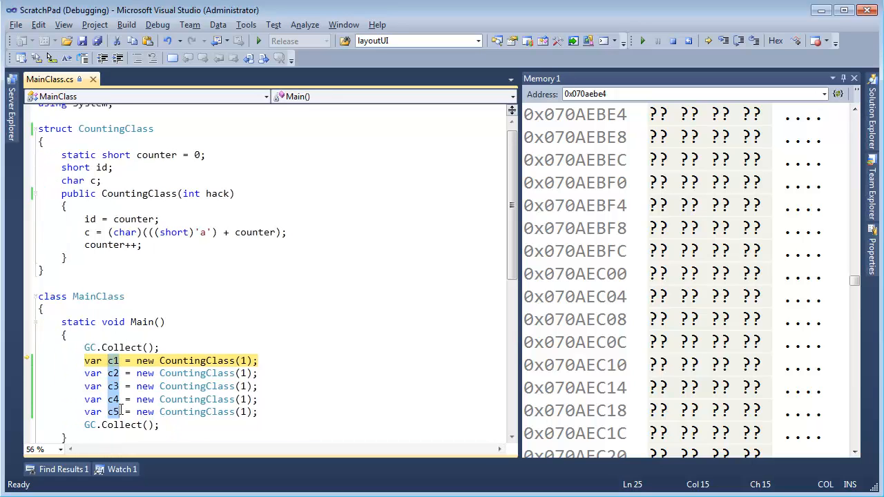
pyautogui.click(165, 322)
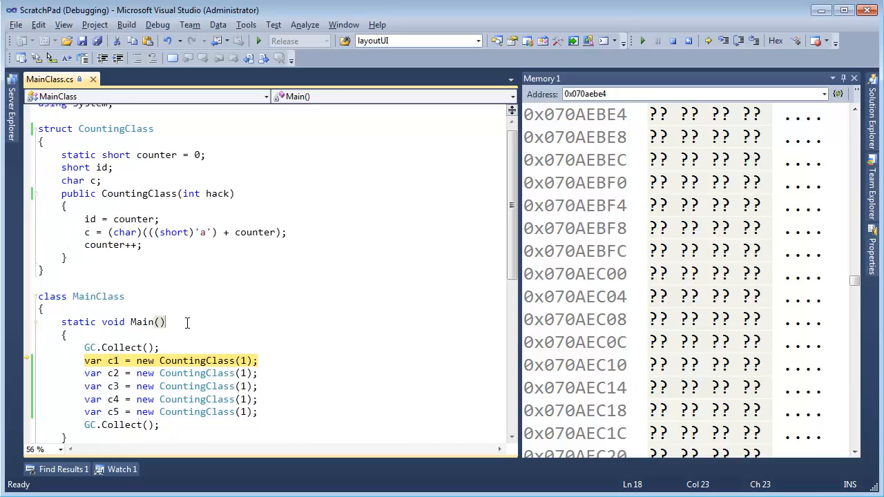
pyautogui.press('ctrl+d')
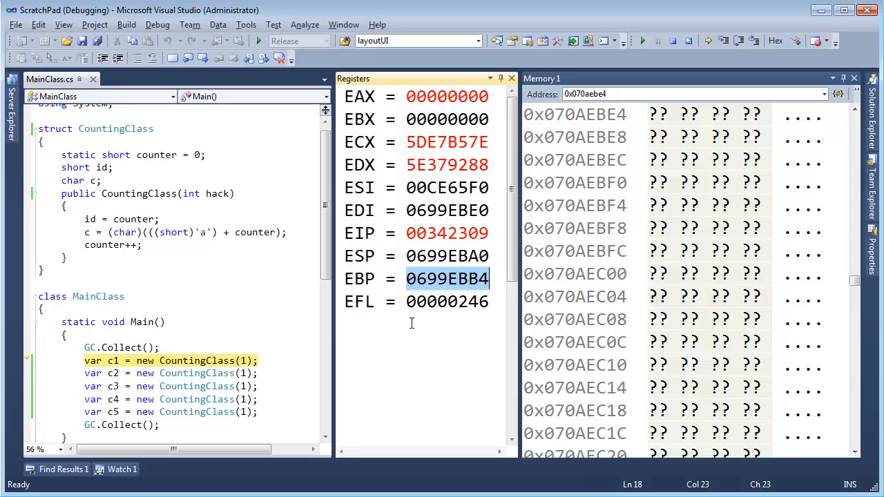
pyautogui.click(447, 256)
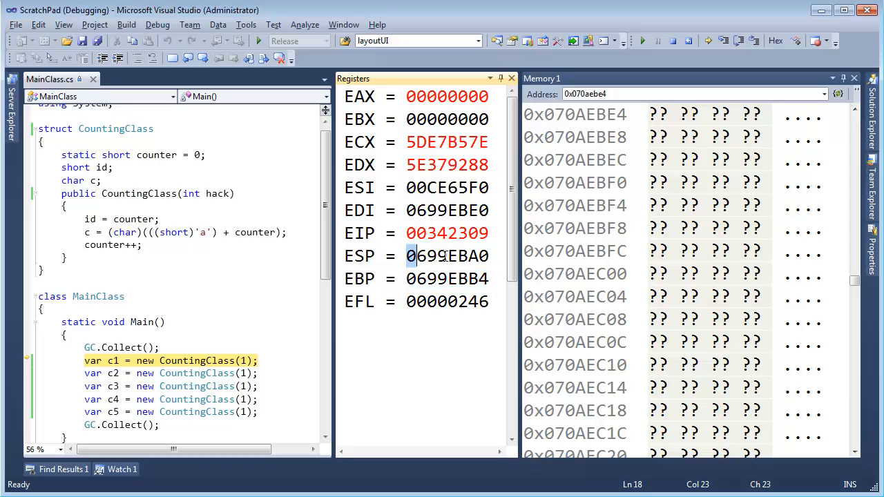
pyautogui.moveTo(447, 278)
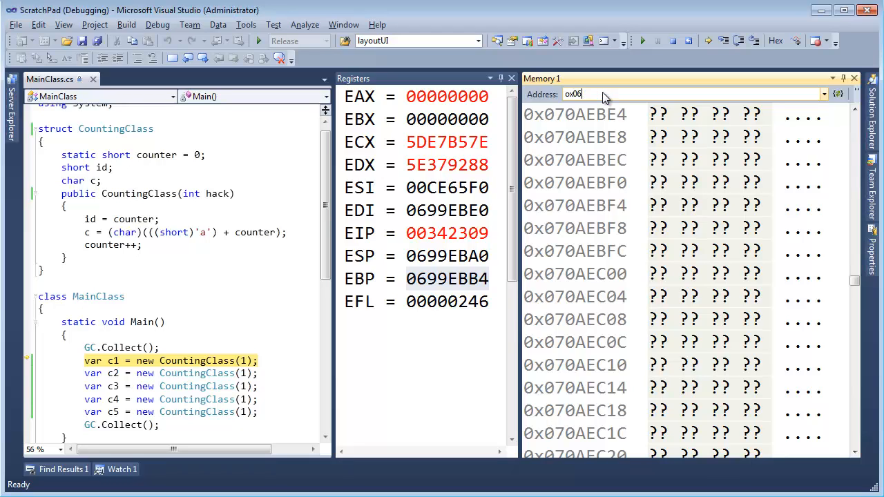
# Step: Enter address 0x0699EBB4 in the Memory 1 window
pyautogui.write('0x0699EBB4')
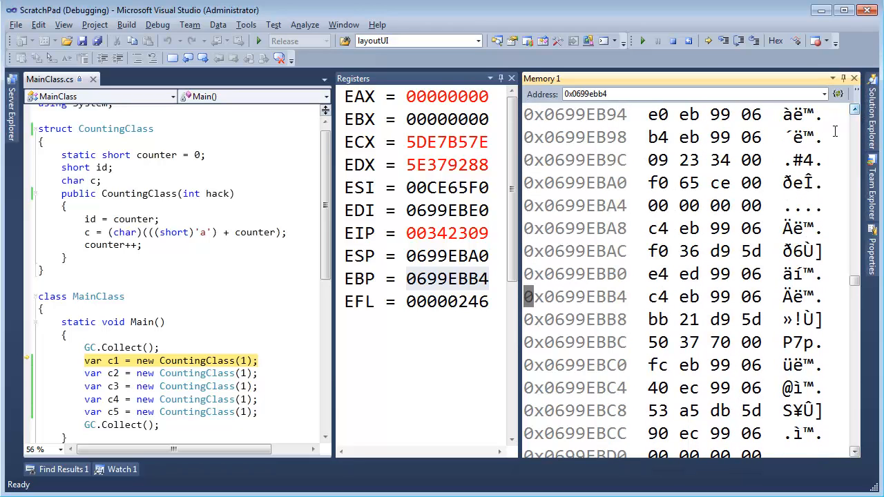
pyautogui.moveTo(84, 358)
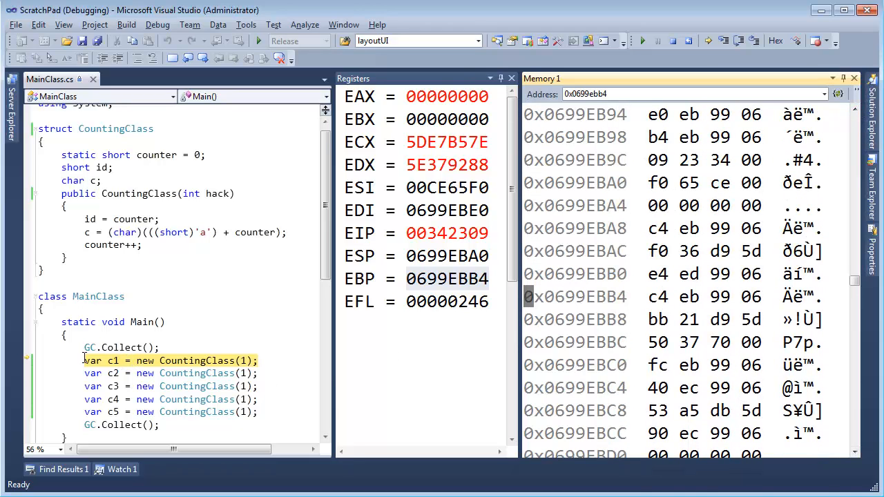
pyautogui.moveTo(84, 361); pyautogui.dragTo(259, 412)
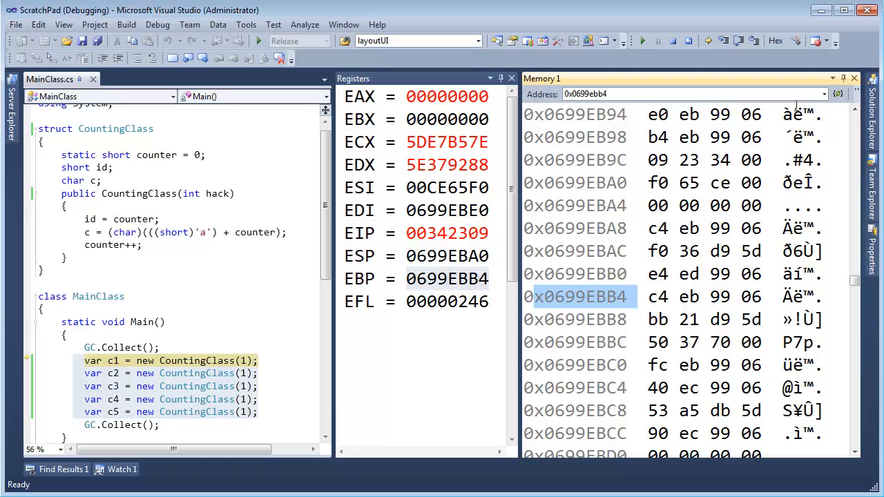
pyautogui.scroll(3)
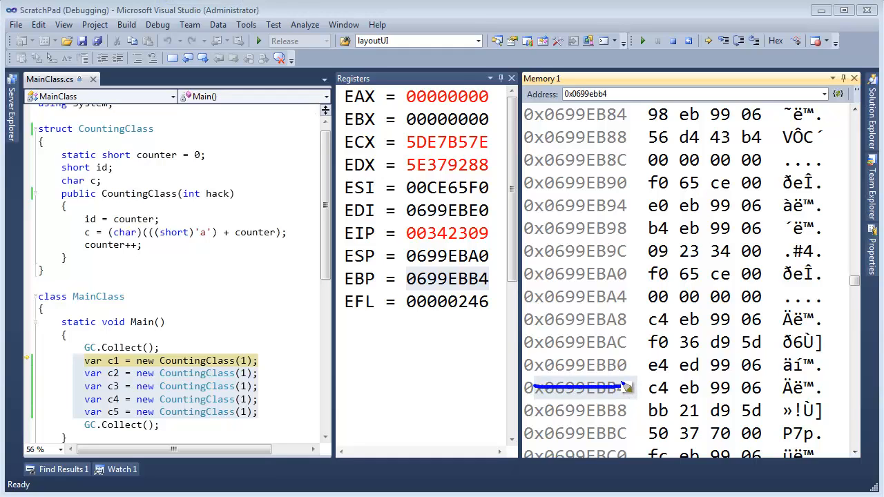
pyautogui.moveTo(639, 367)
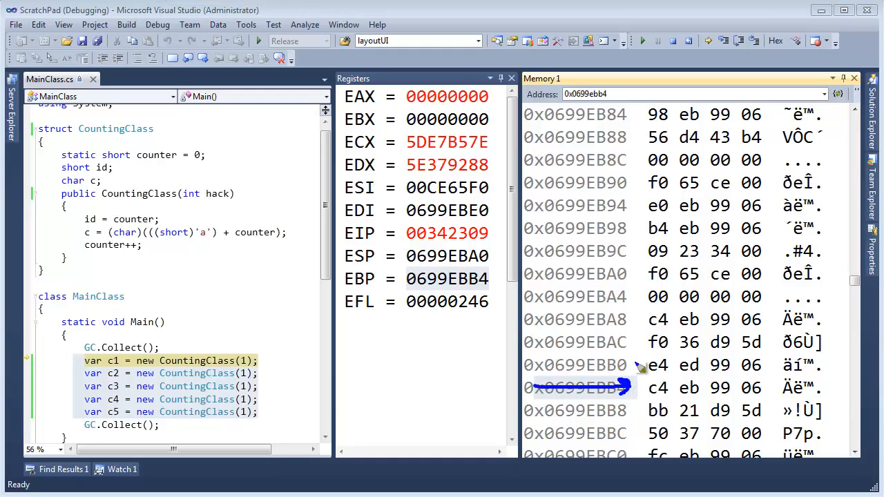
pyautogui.moveTo(643, 352)
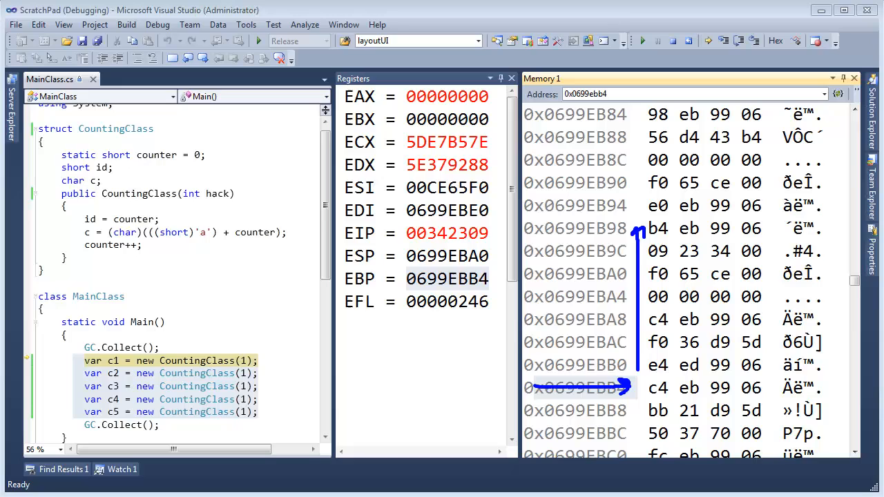
pyautogui.moveTo(619, 380)
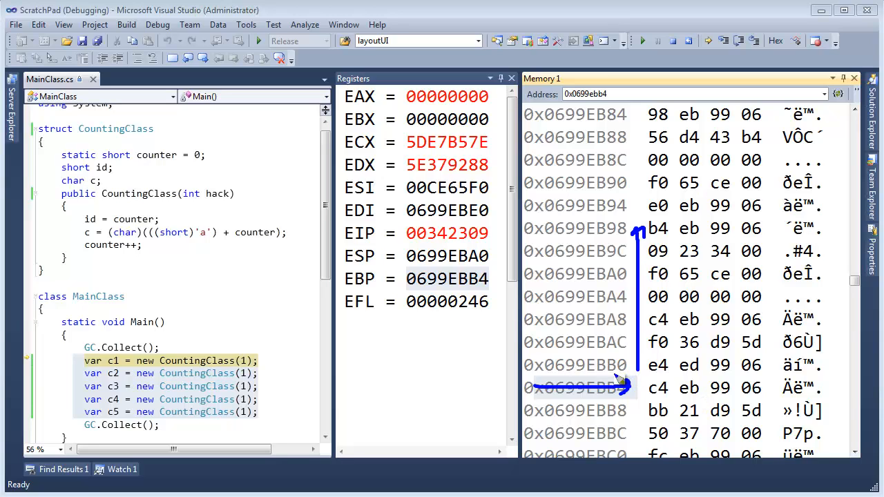
pyautogui.moveTo(620, 342)
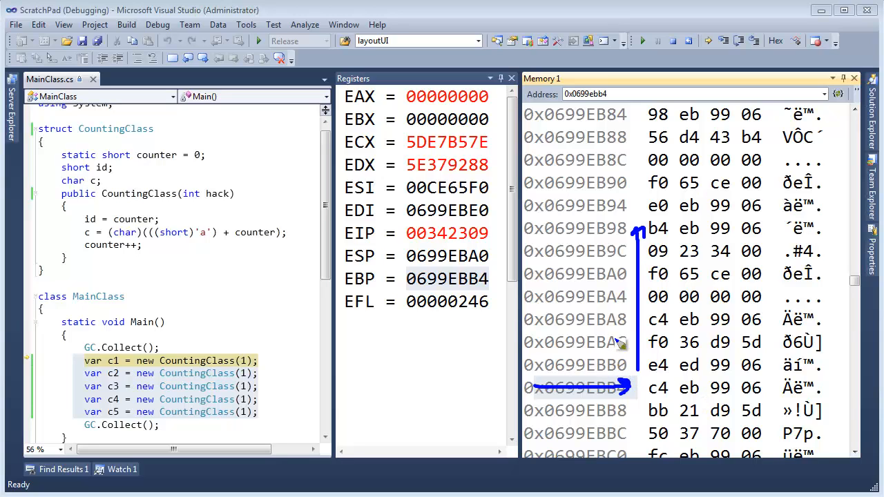
pyautogui.moveTo(625, 280)
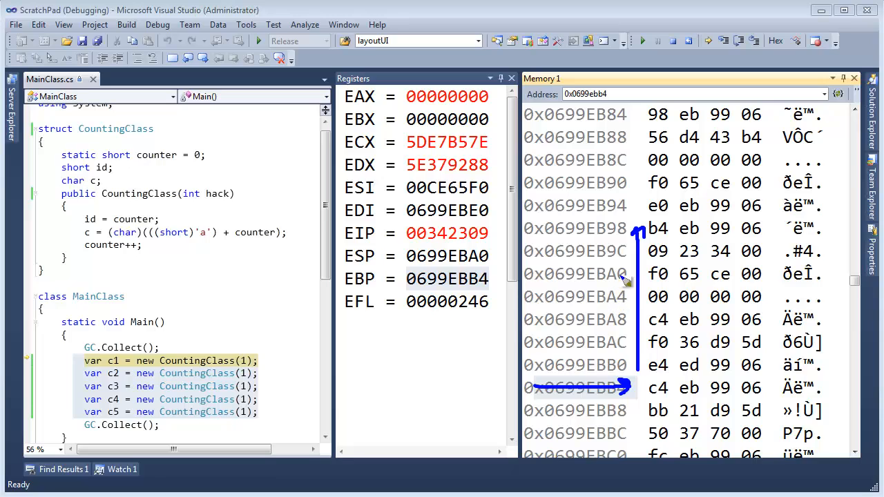
pyautogui.moveTo(622, 263)
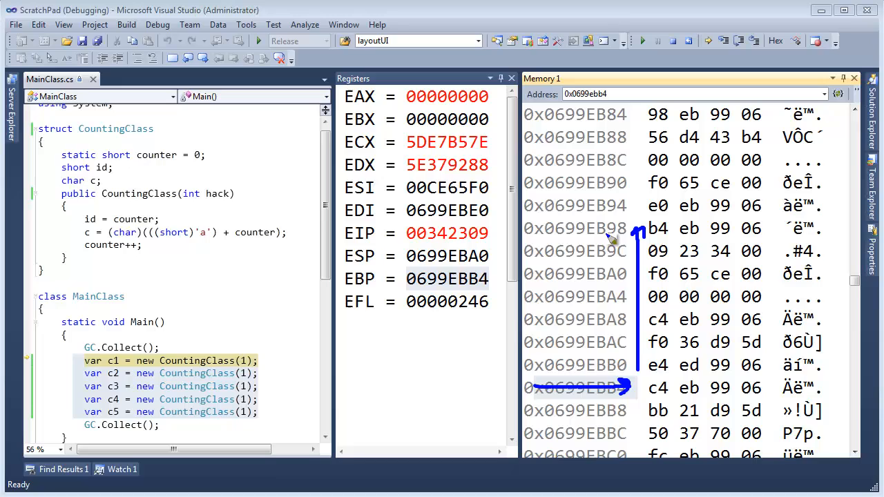
pyautogui.moveTo(390, 6)
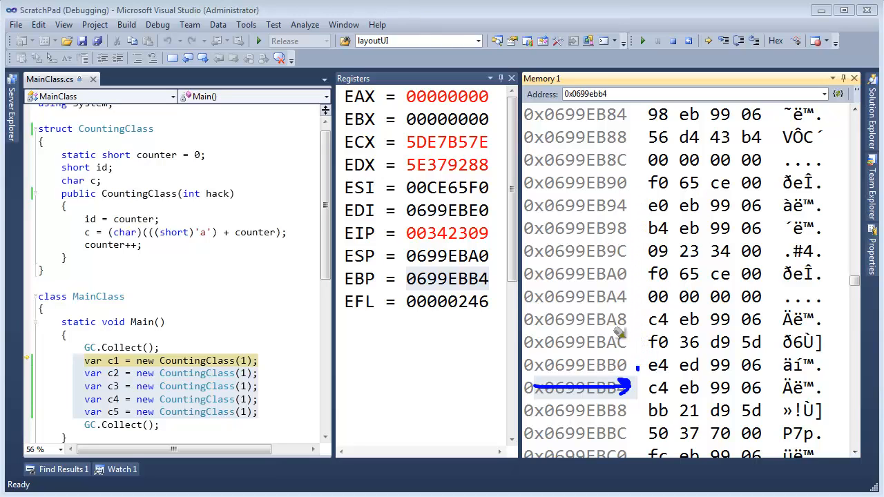
pyautogui.moveTo(643, 127)
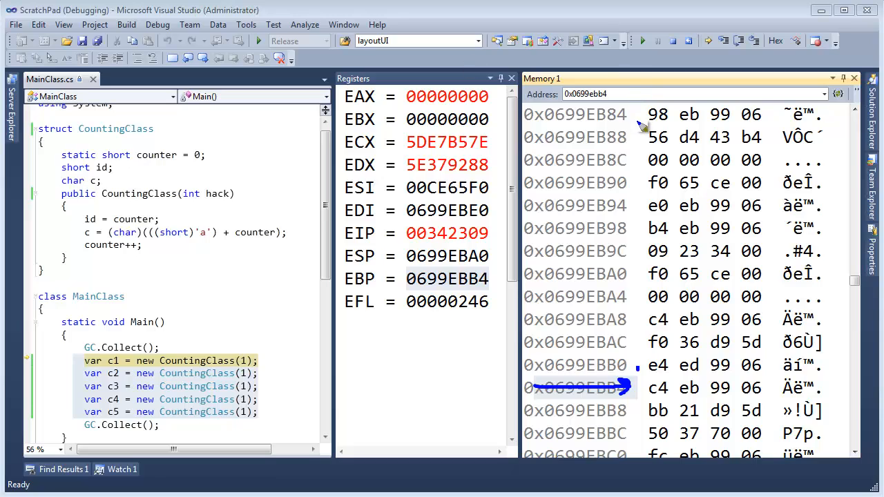
pyautogui.moveTo(637, 132)
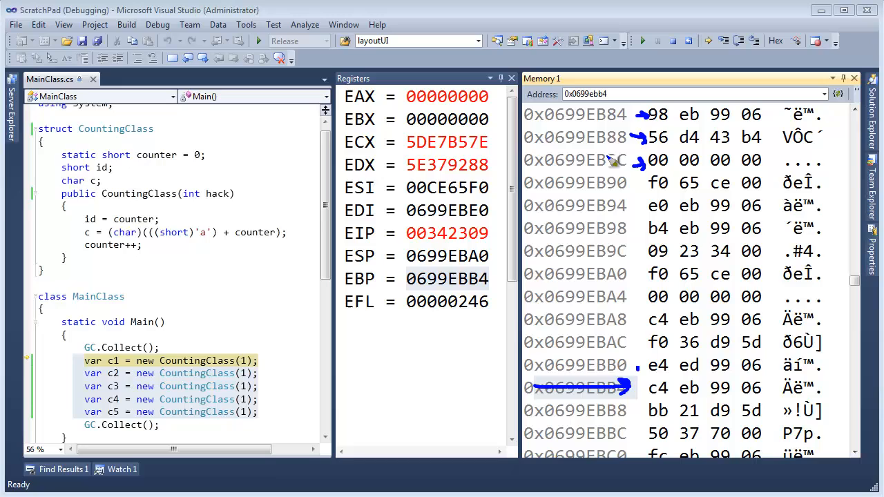
pyautogui.moveTo(614, 138)
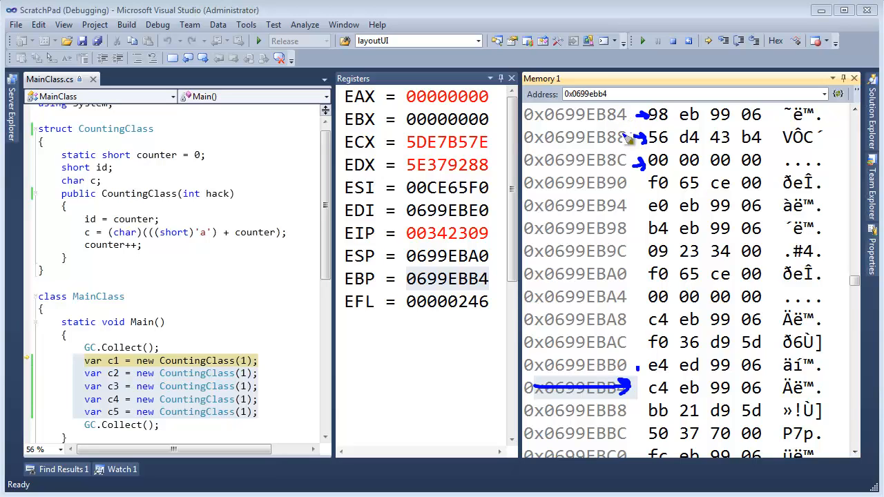
pyautogui.moveTo(629, 207)
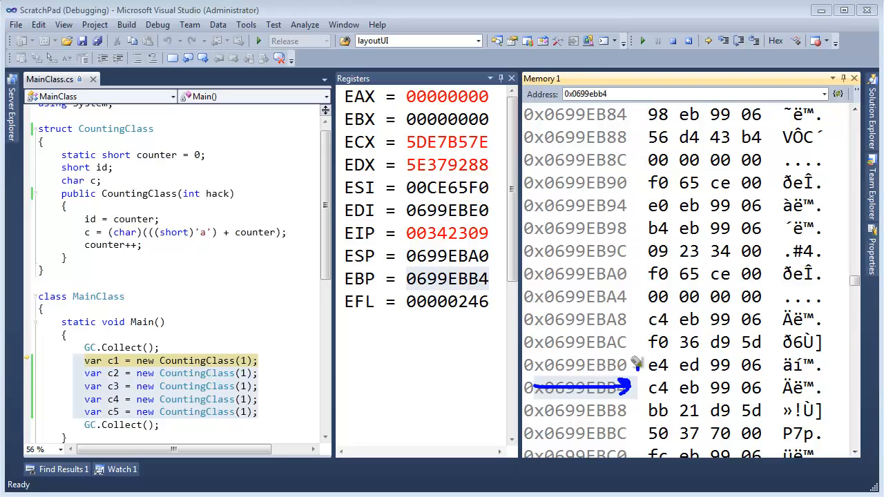
pyautogui.moveTo(550, 166)
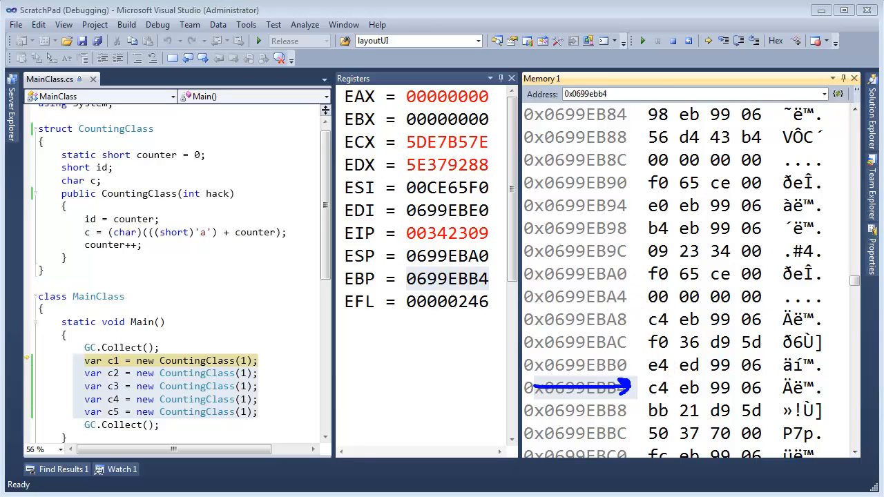
pyautogui.moveTo(625, 280)
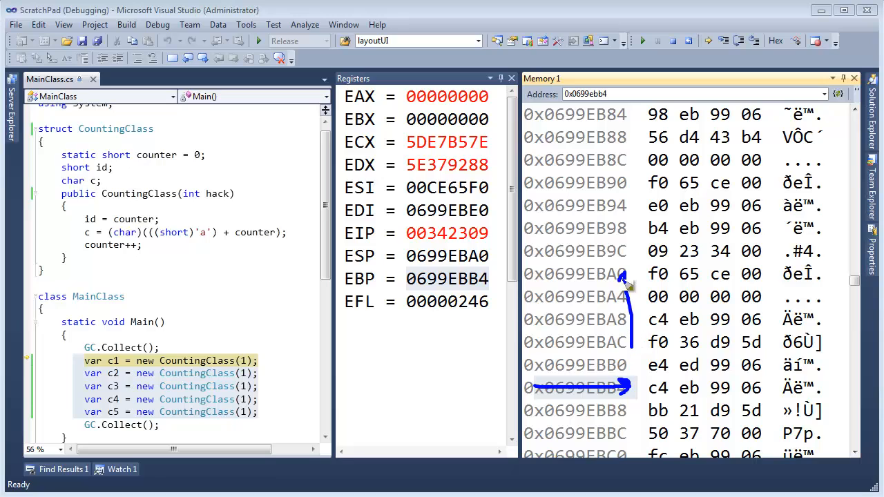
pyautogui.moveTo(635, 287)
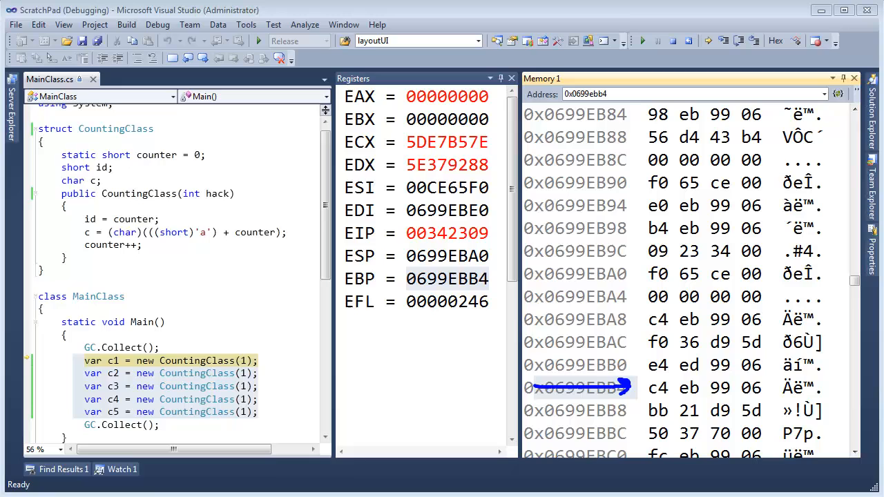
# Step: Step over the CountingClass(1) constructions, watching each instance's letter appear in Memory 1
pyautogui.click(161, 361)
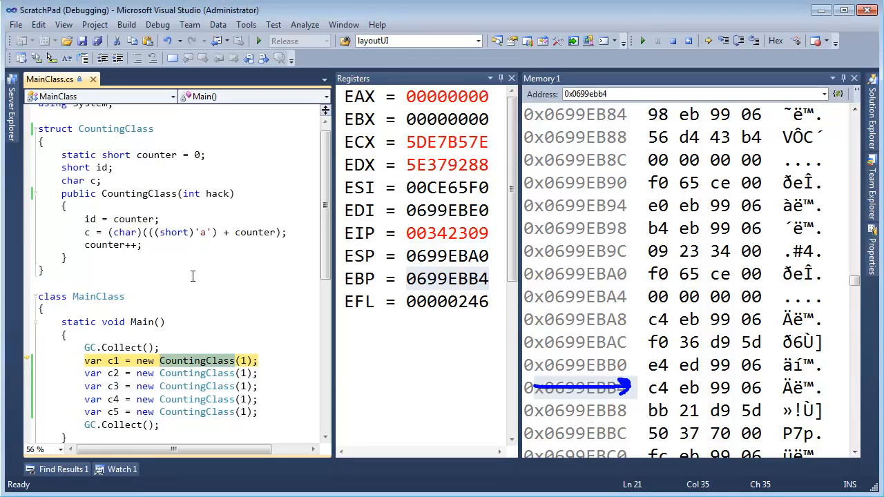
pyautogui.click(88, 219)
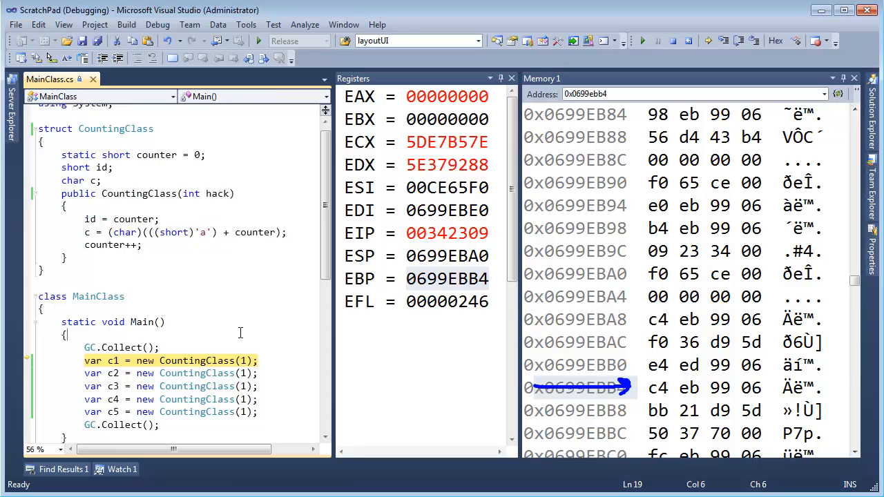
pyautogui.press('F10')
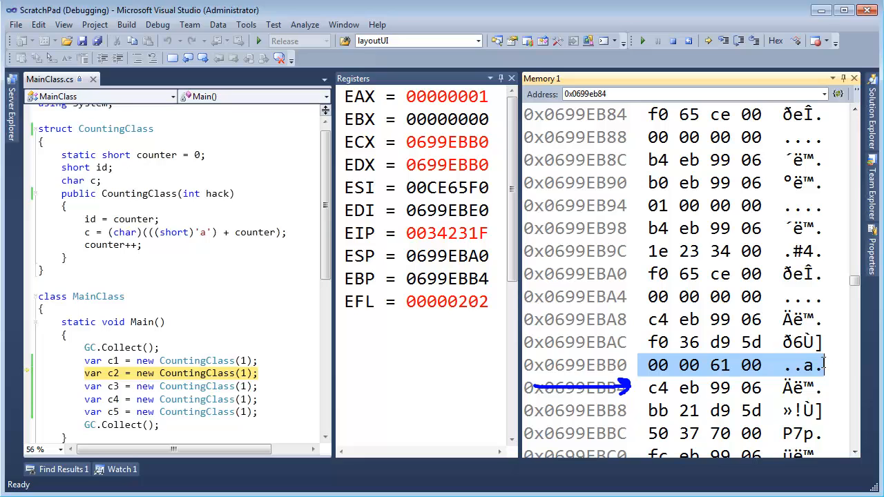
pyautogui.click(273, 373)
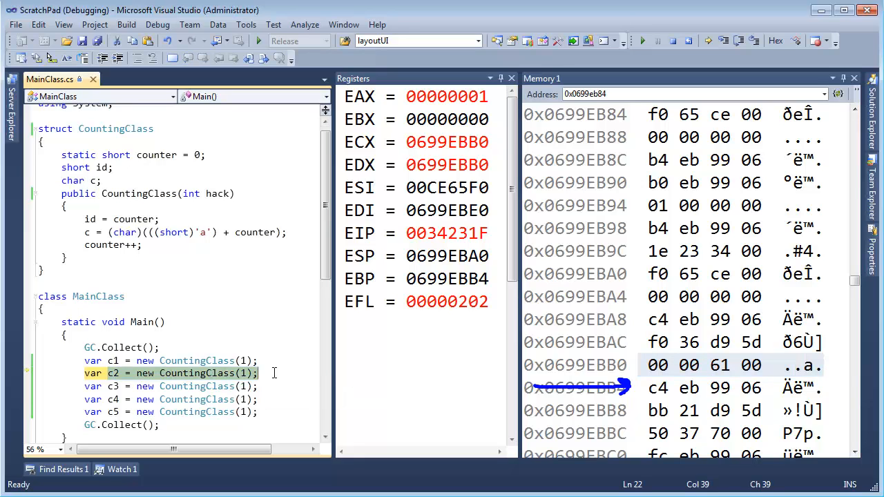
pyautogui.press('F10')
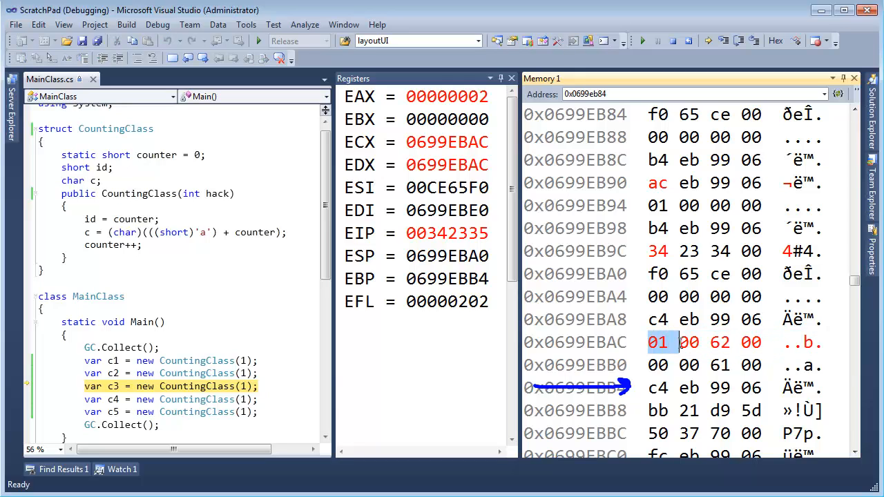
pyautogui.click(749, 342)
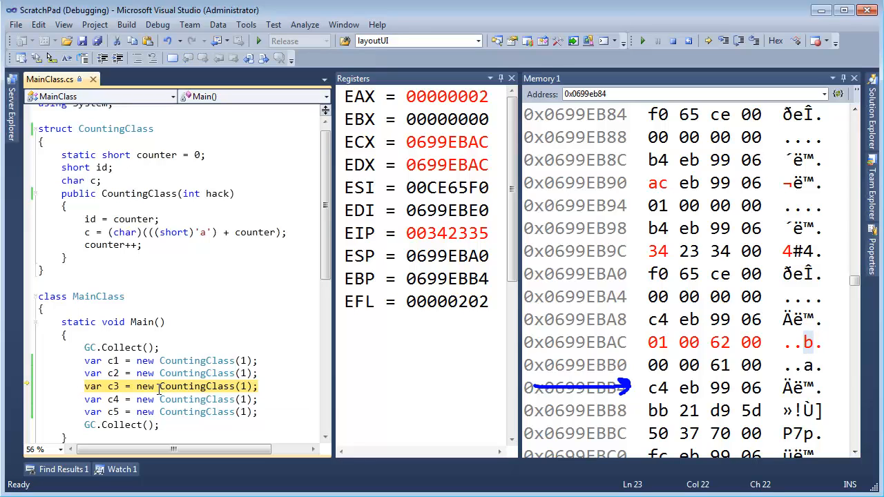
pyautogui.press('F10')
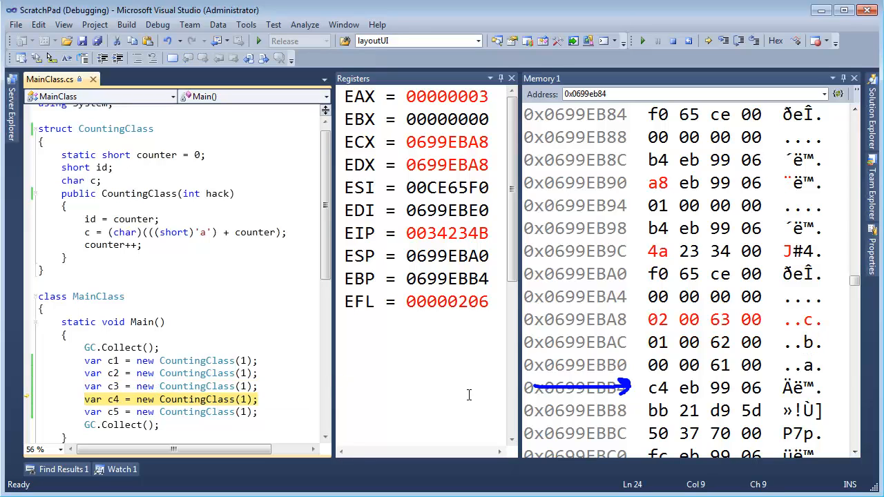
pyautogui.press('F10')
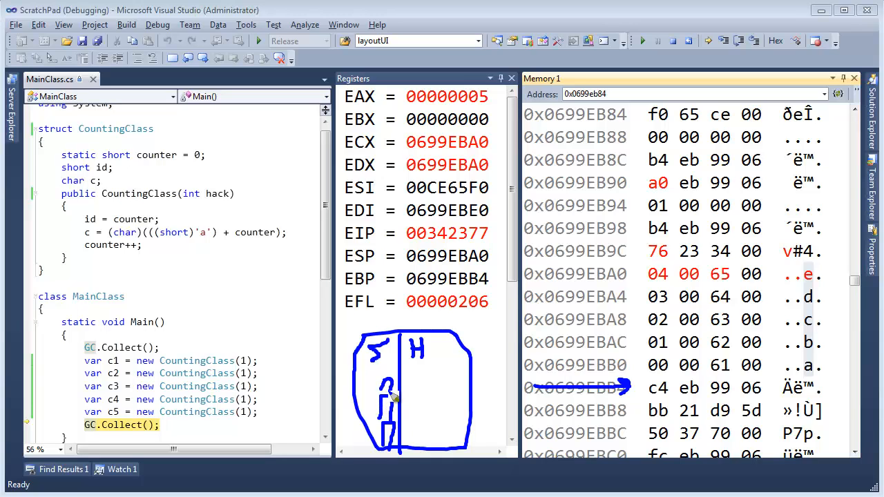
pyautogui.moveTo(387, 394); pyautogui.dragTo(435, 428)
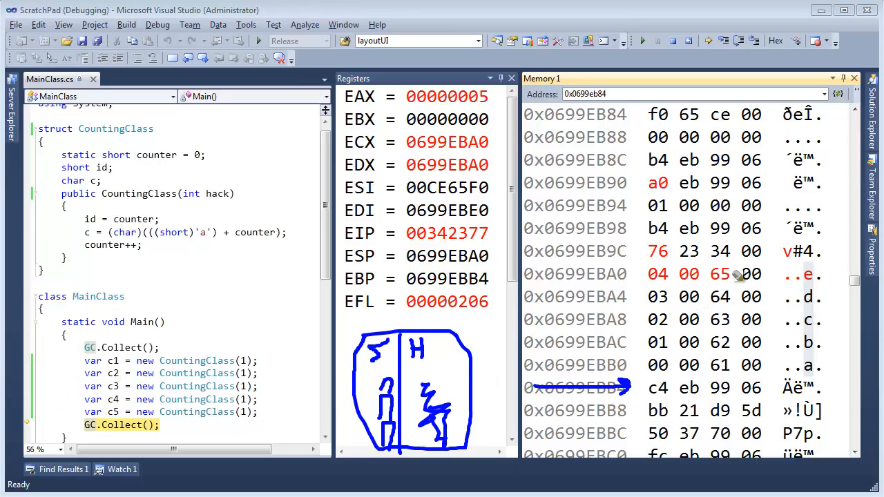
pyautogui.moveTo(711, 343)
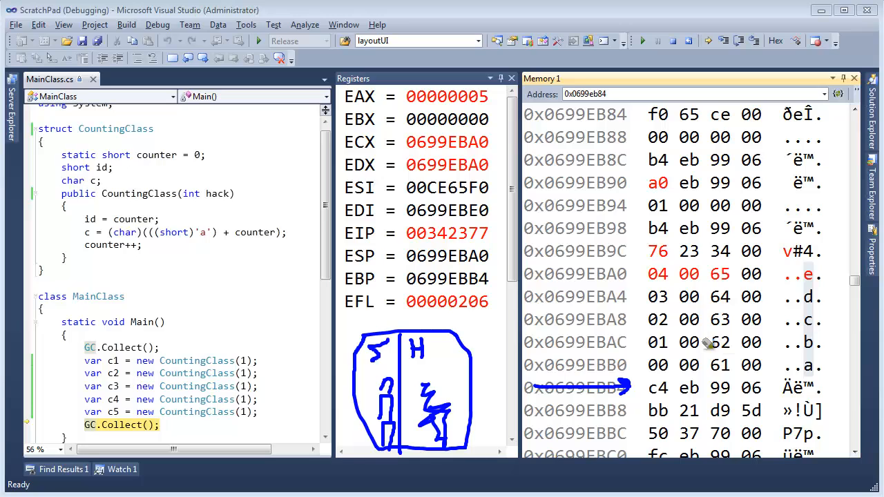
pyautogui.moveTo(732, 320)
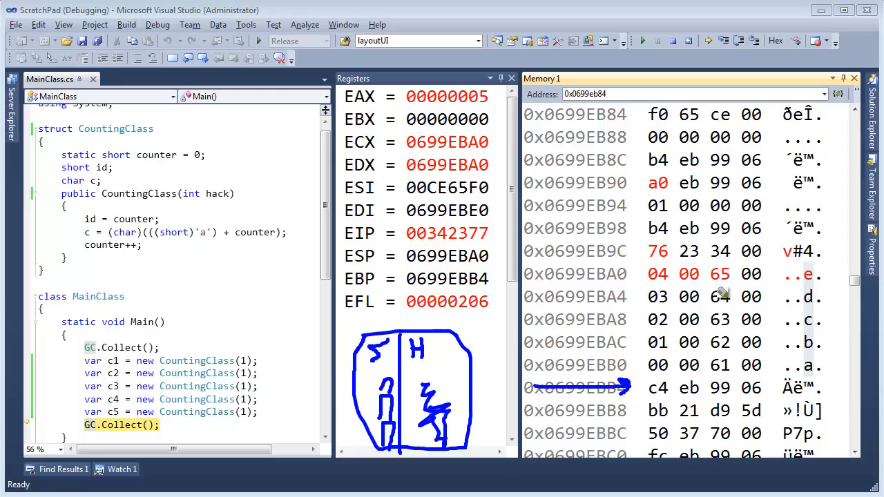
pyautogui.moveTo(198, 343)
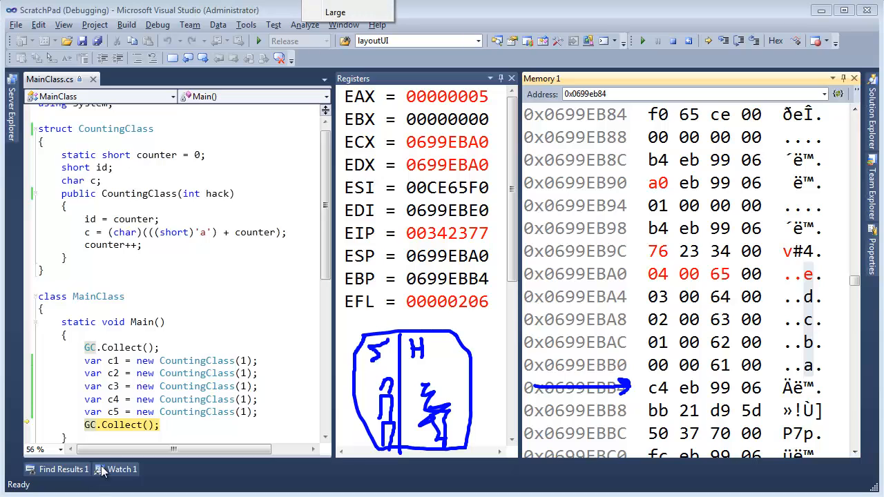
pyautogui.moveTo(437, 346)
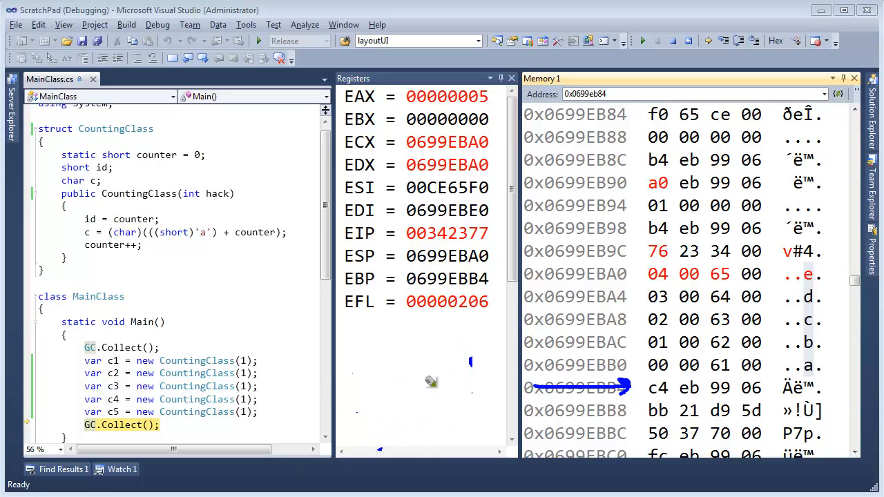
pyautogui.moveTo(183, 412)
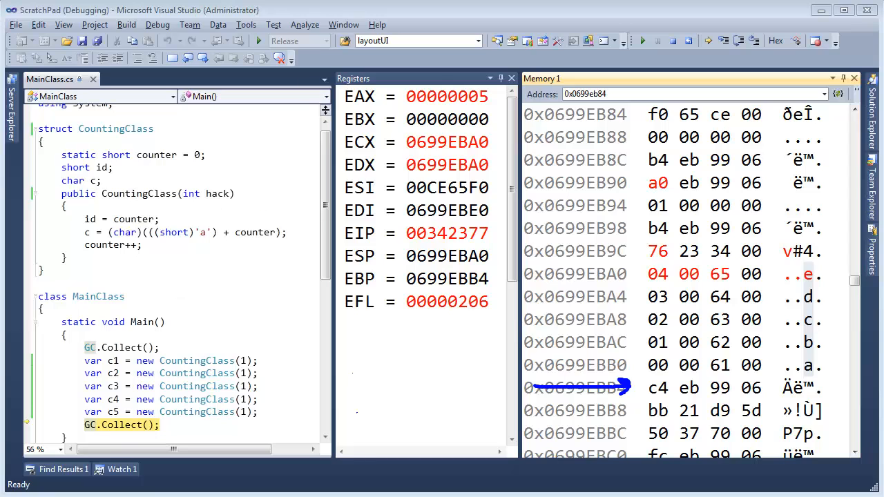
# Step: Place the cursor on the last GC.Collect() line and stop the debug session
pyautogui.click(114, 425)
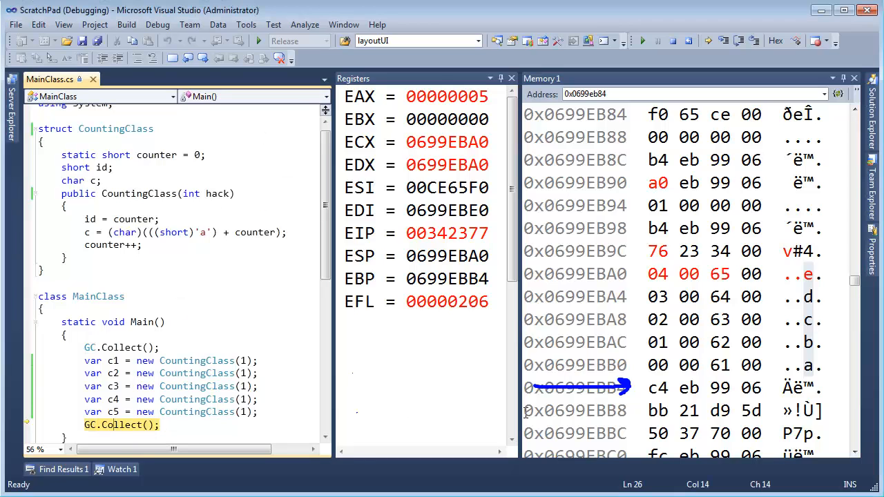
pyautogui.press('F10')
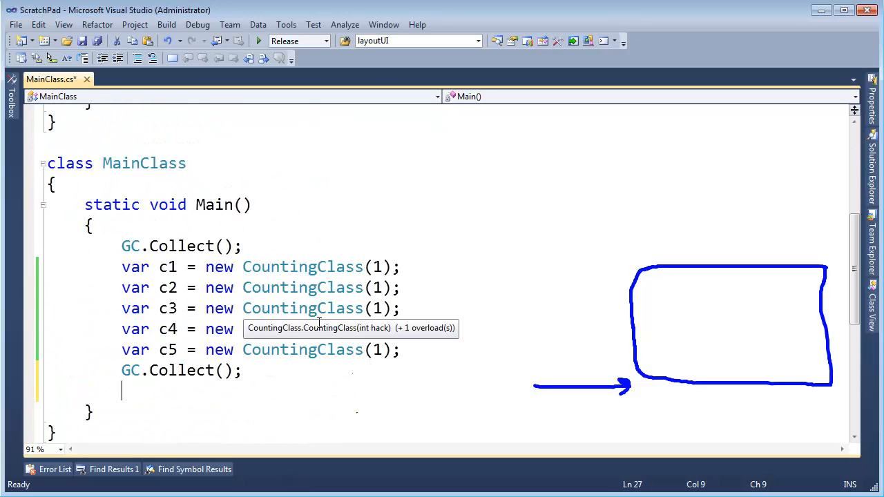
# Step: Add 'c4 = null;' after GC.Collect(), select null, and build the solution
pyautogui.write('c')
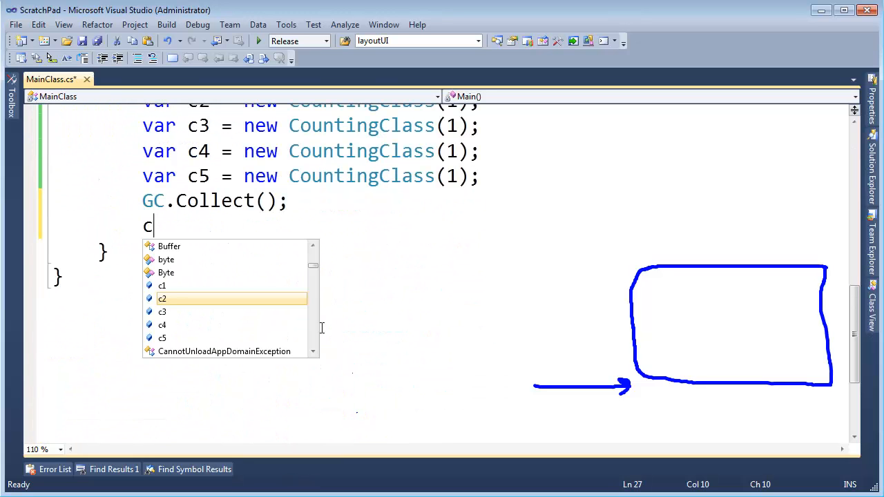
pyautogui.write('4 = null;')
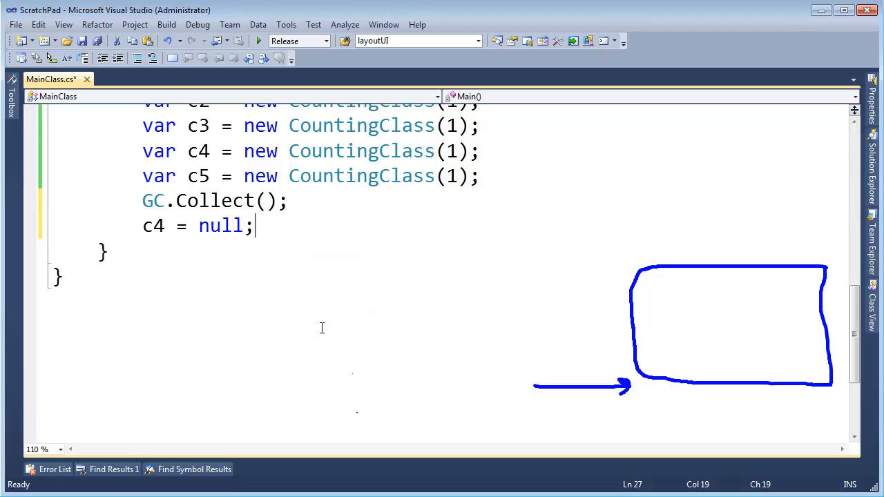
pyautogui.doubleClick(221, 225)
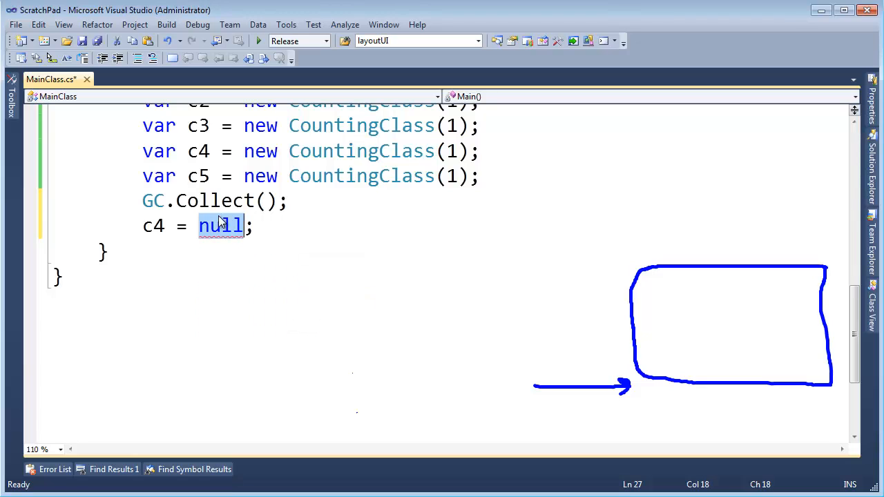
pyautogui.click(158, 226)
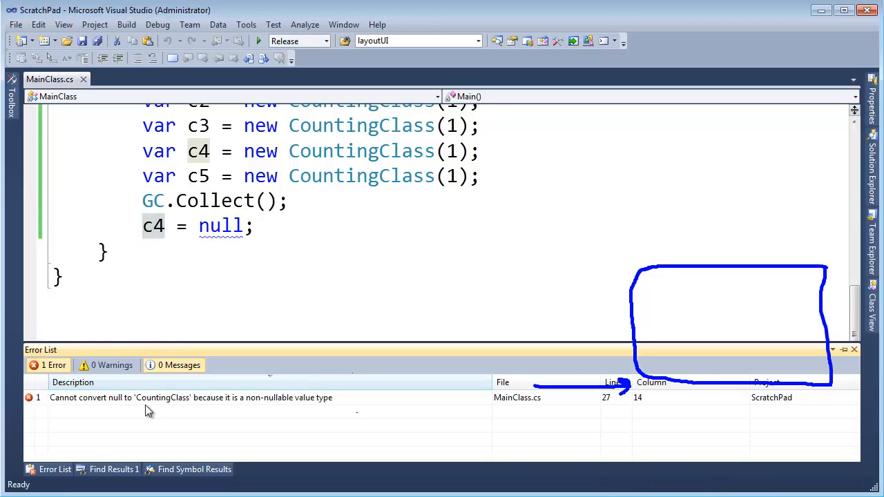
pyautogui.moveTo(123, 409)
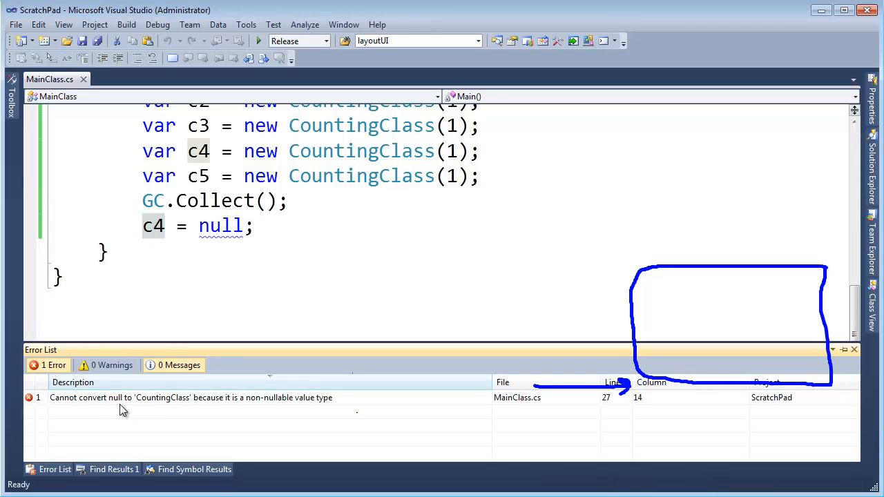
pyautogui.moveTo(182, 409)
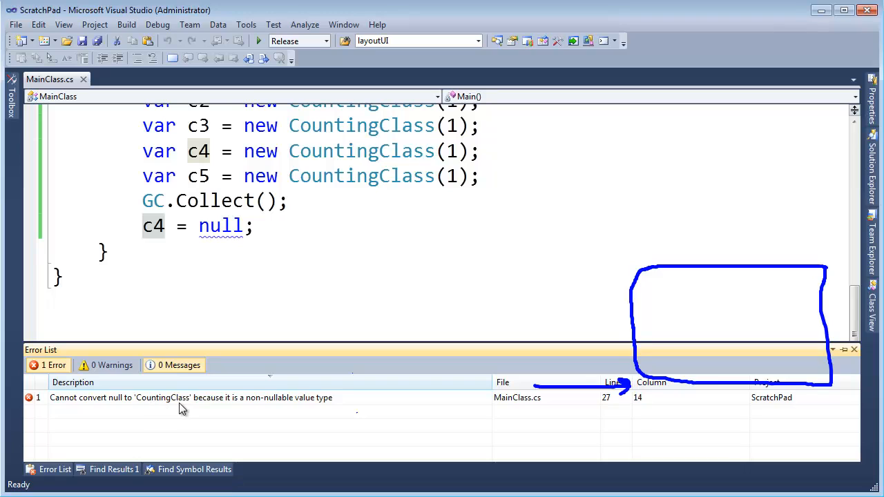
pyautogui.moveTo(307, 408)
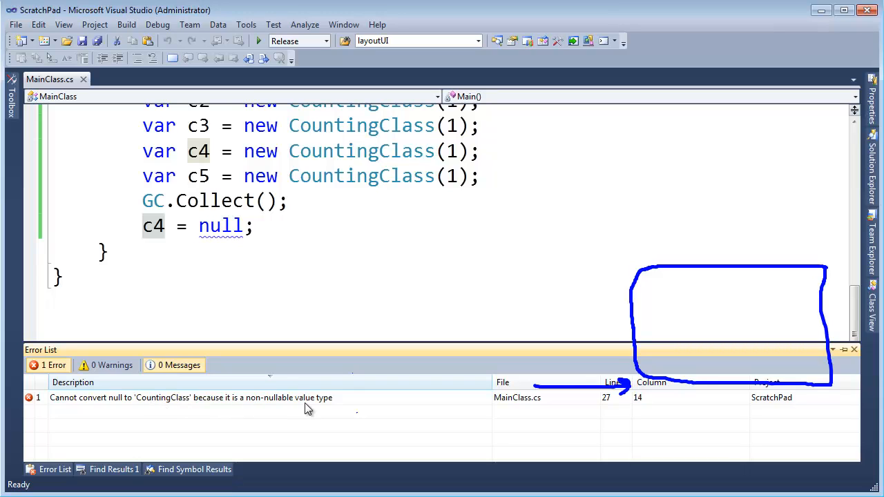
pyautogui.moveTo(298, 415)
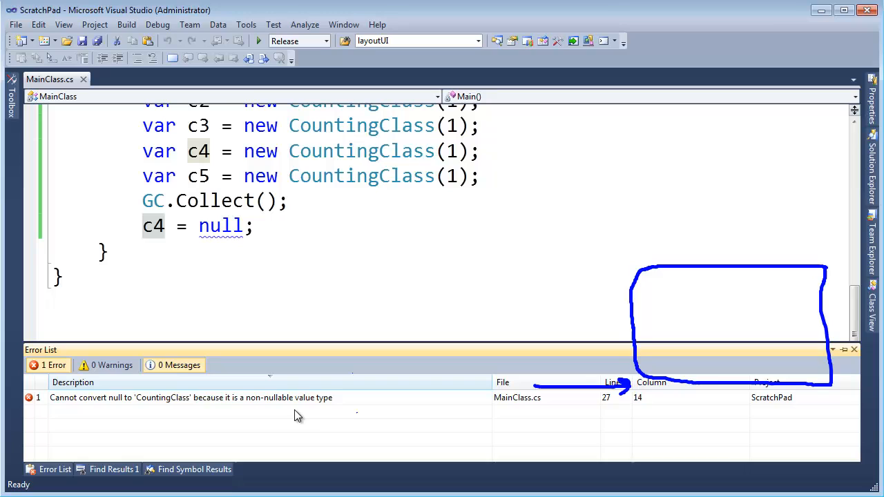
pyautogui.moveTo(460, 356)
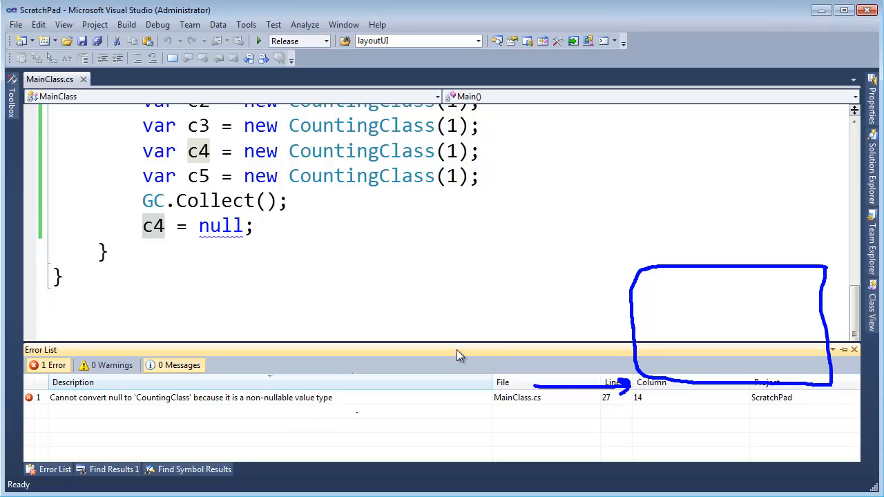
pyautogui.moveTo(165, 238)
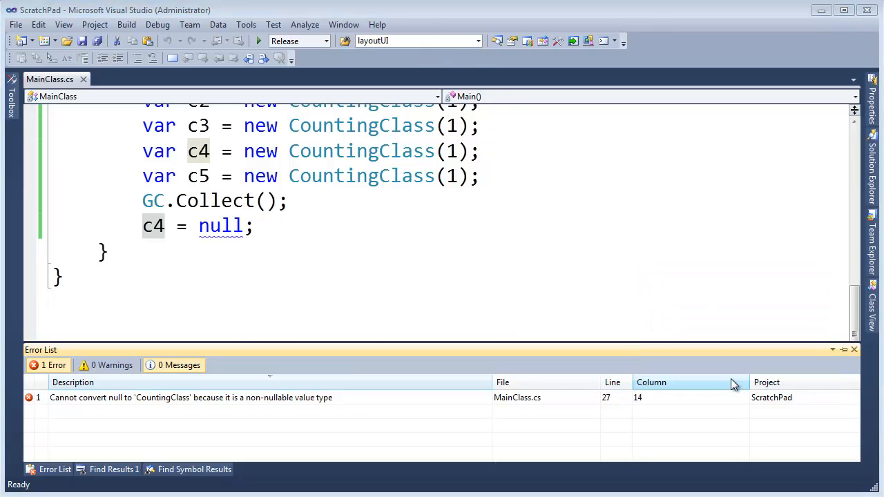
pyautogui.moveTo(723, 382)
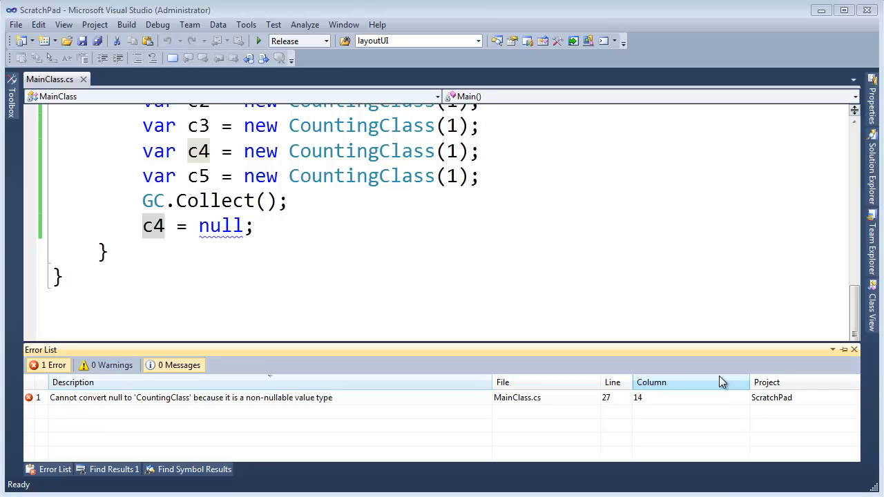
pyautogui.moveTo(717, 301)
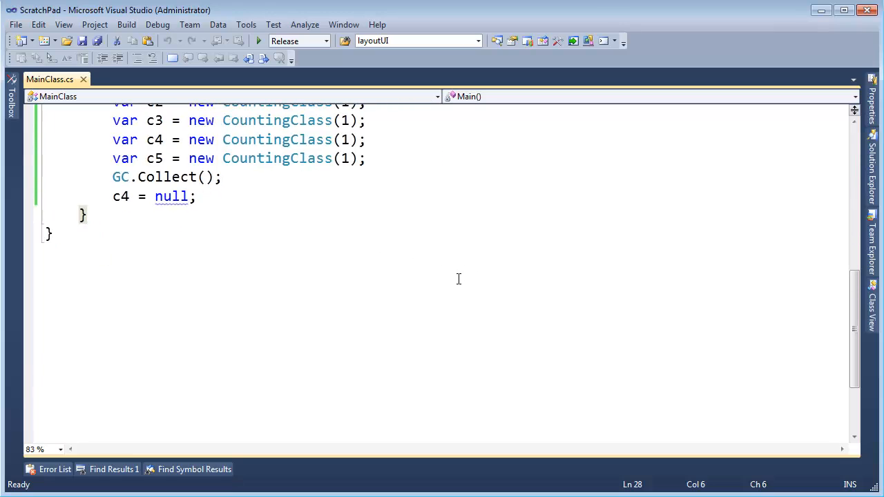
pyautogui.scroll(3)
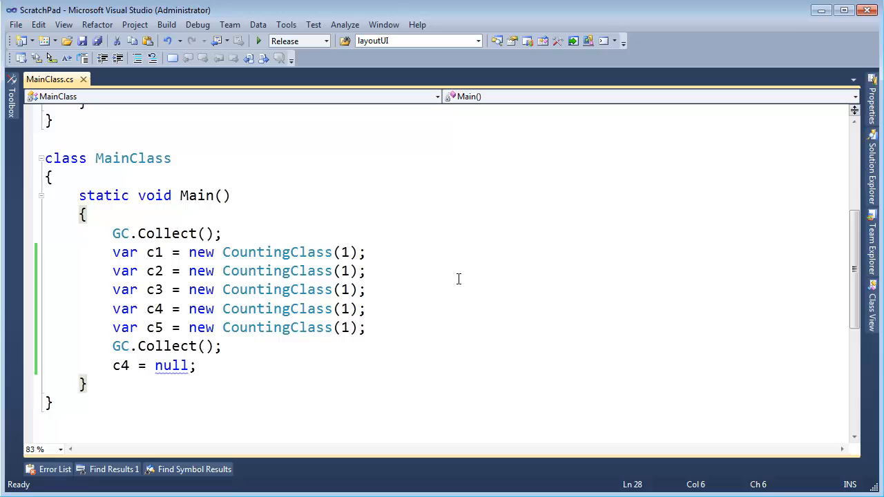
pyautogui.click(216, 252)
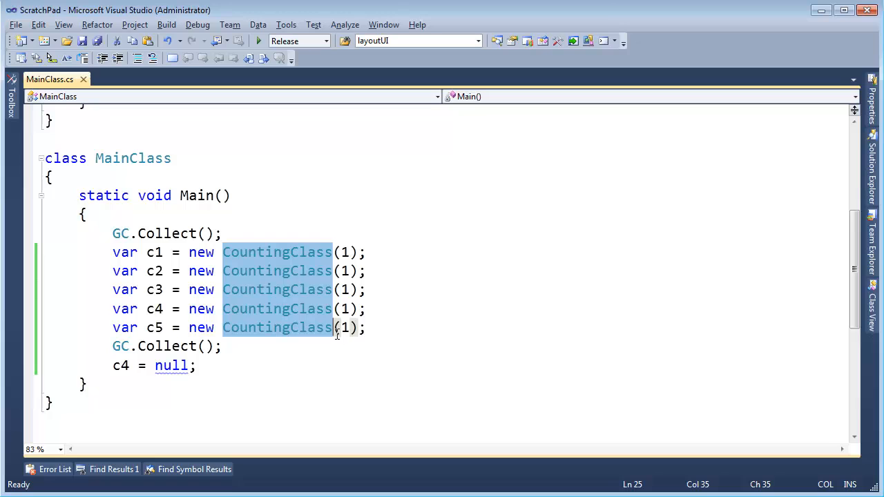
pyautogui.moveTo(223, 300)
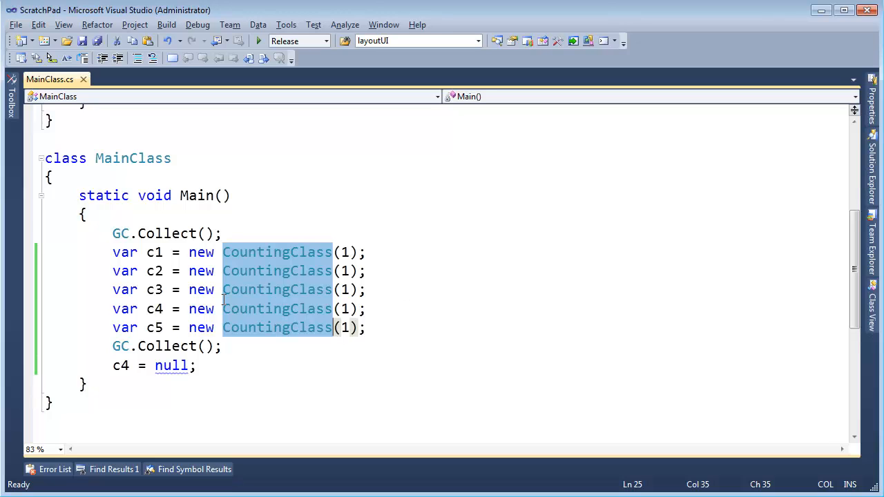
pyautogui.moveTo(113, 252); pyautogui.dragTo(371, 327)
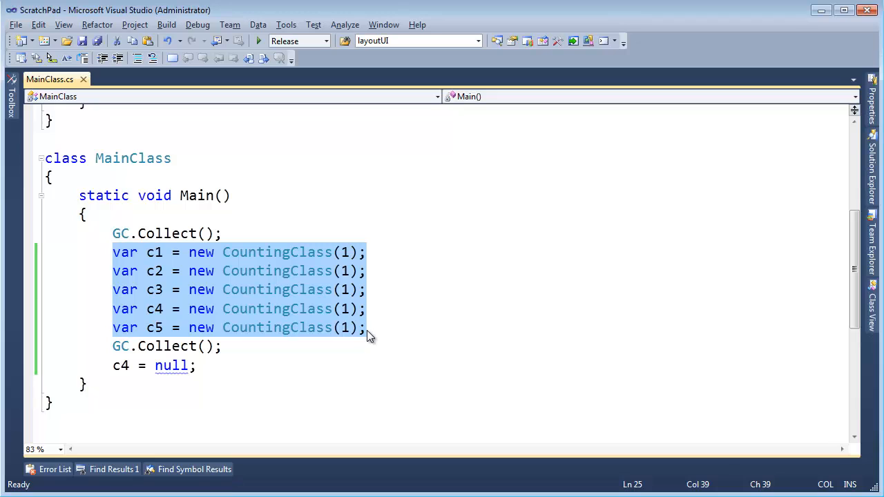
pyautogui.click(428, 181)
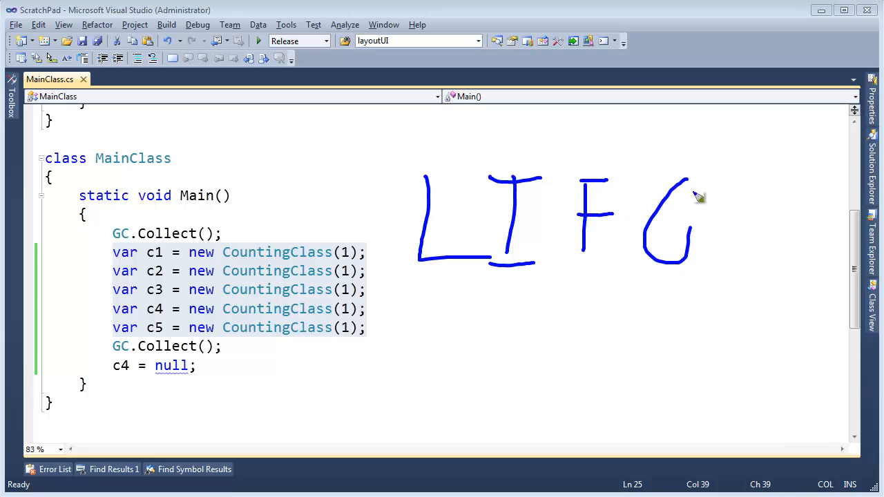
pyautogui.moveTo(427, 311); pyautogui.dragTo(463, 393)
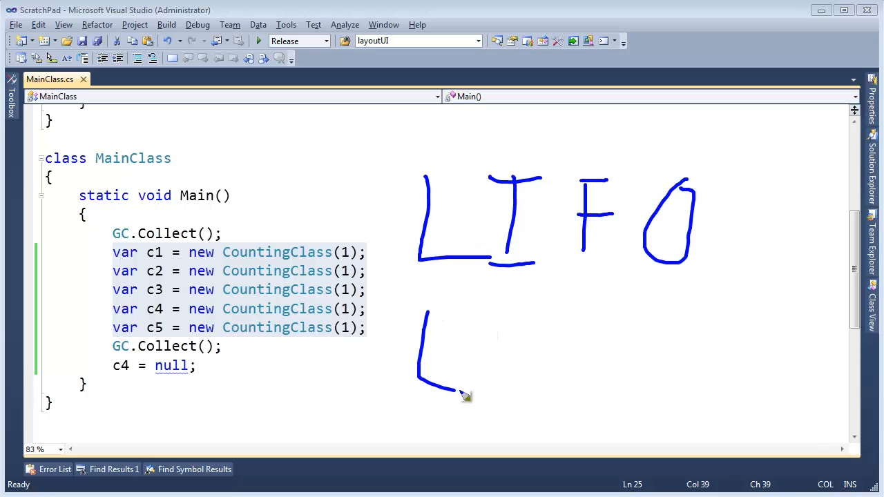